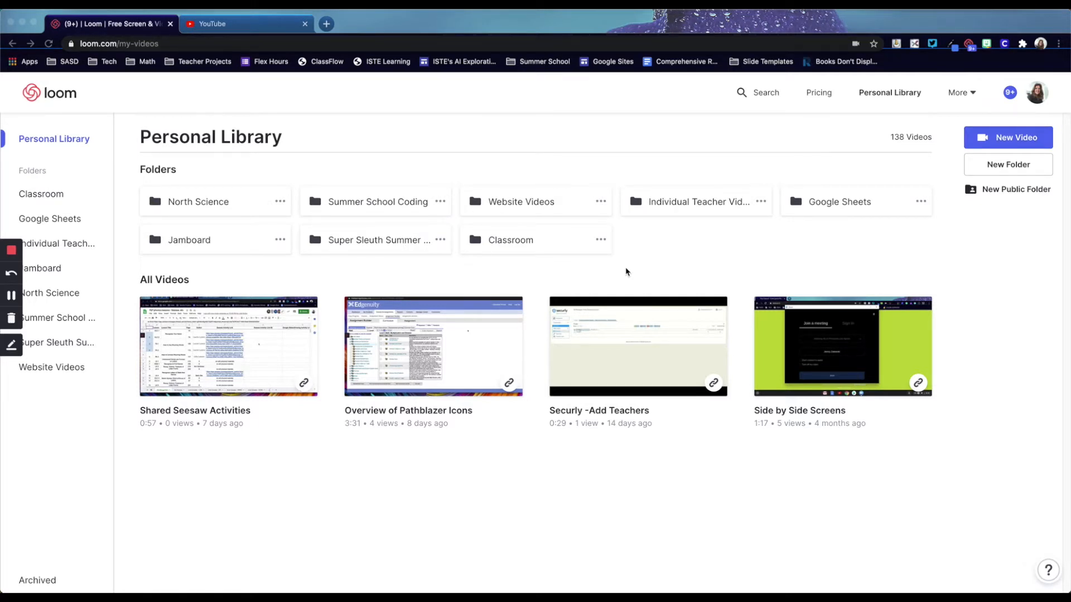
mouse_move(667, 269)
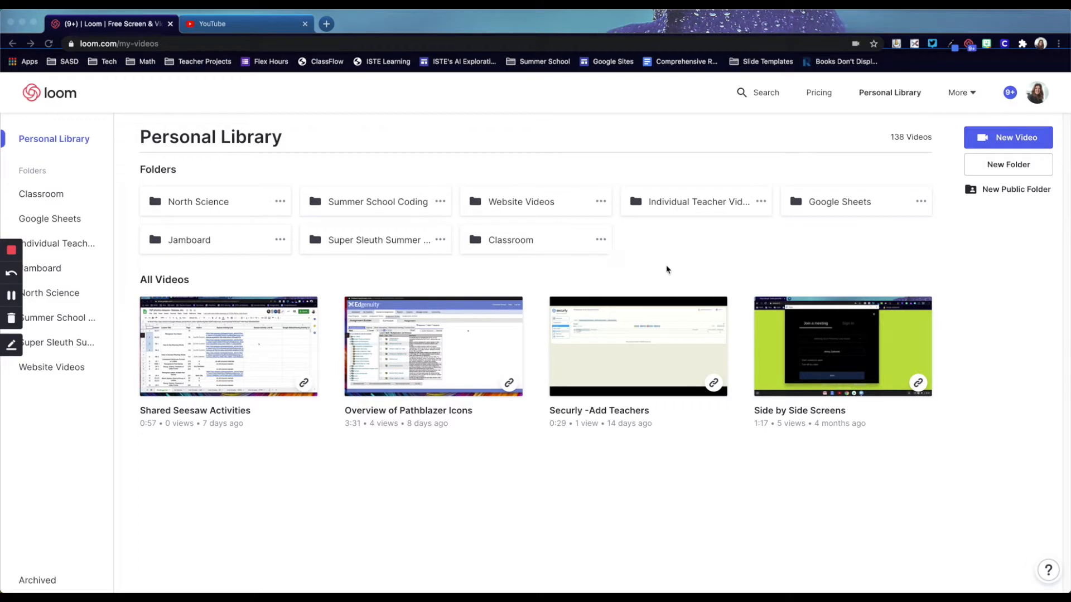
mouse_move(643, 349)
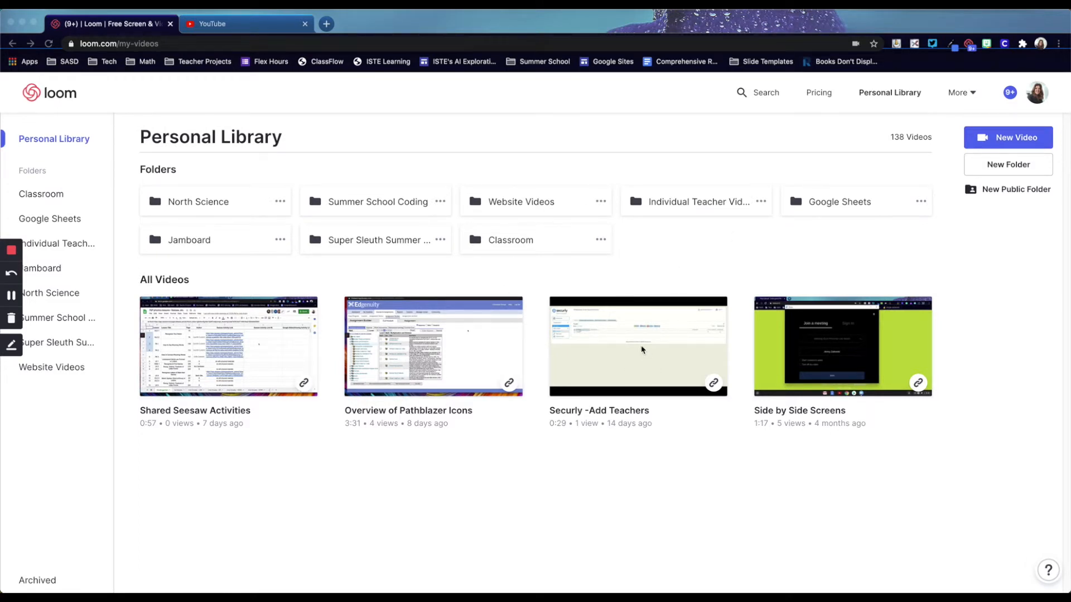
- Open the Securly -Add Teachers video from the Loom Personal Library
click(637, 341)
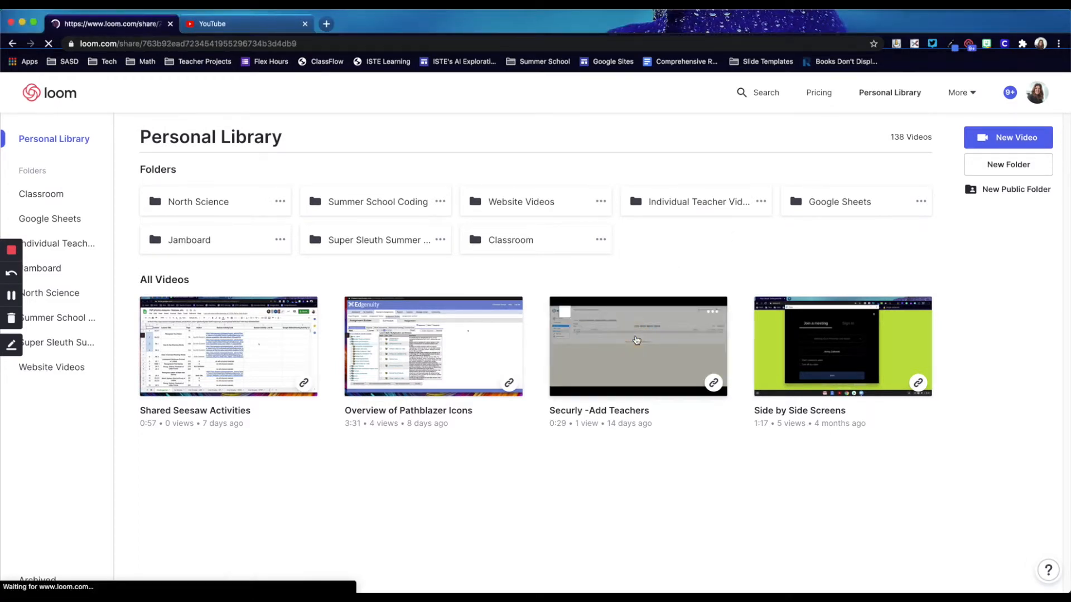
- Download the Securly -Add Teachers video from its Loom page as an mp4
click(637, 340)
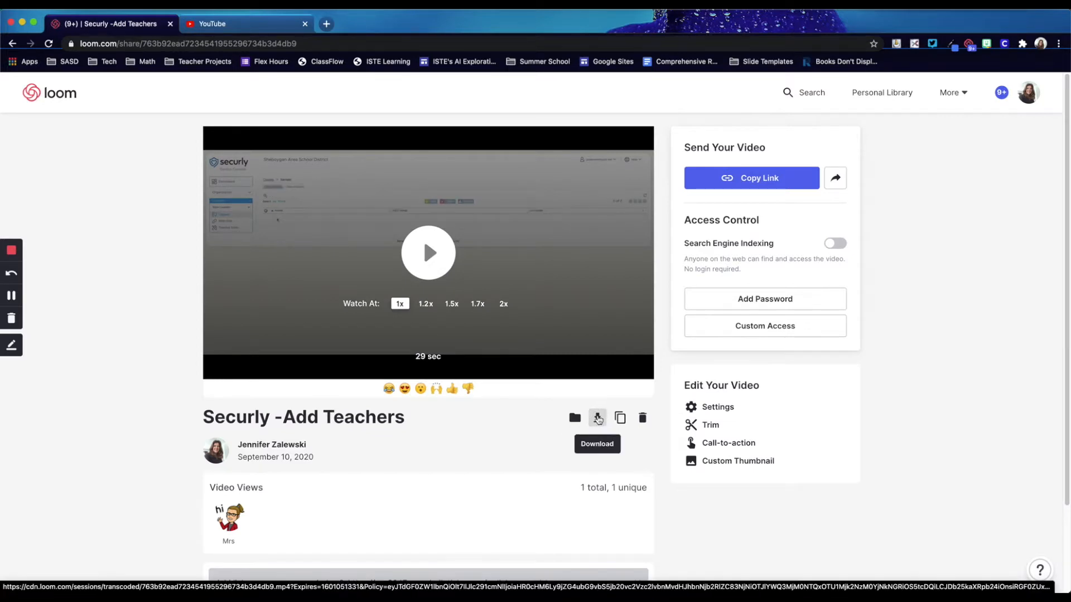
click(597, 418)
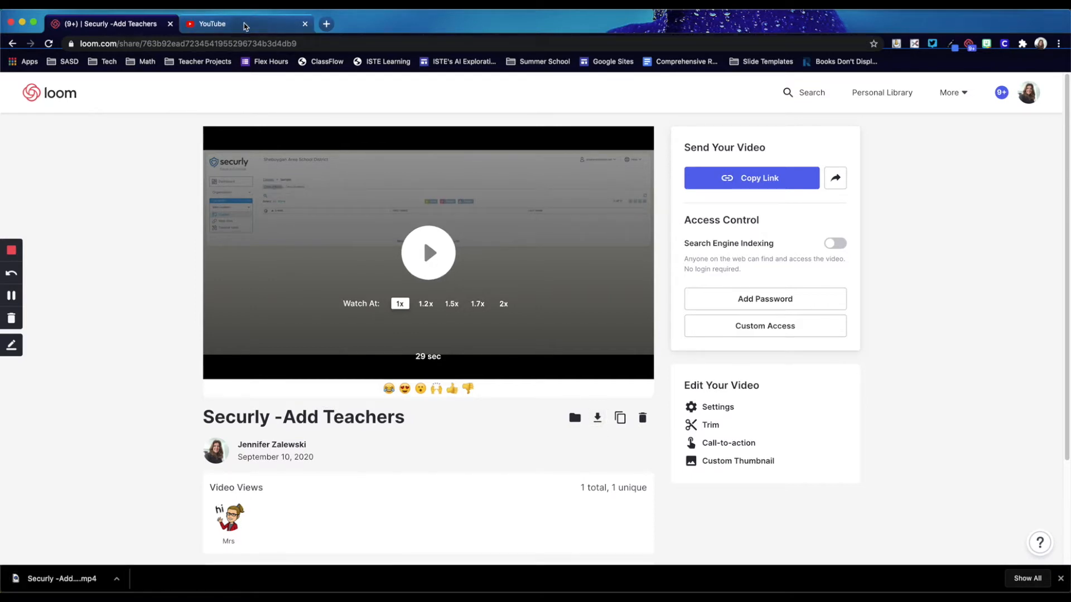
- Switch to YouTube and bring up the Create menu's upload and go-live options
click(229, 23)
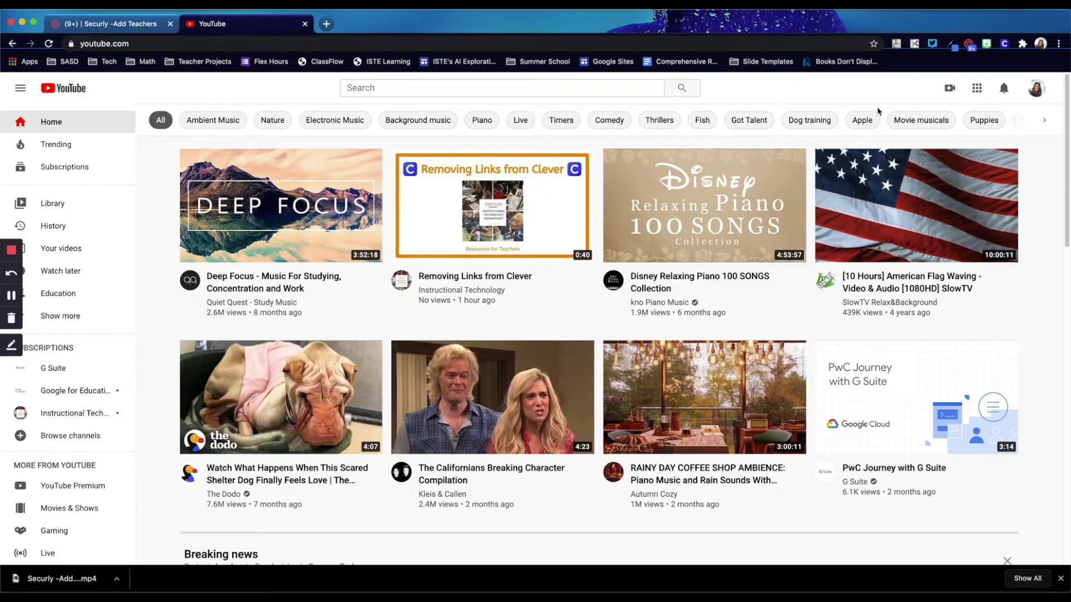
mouse_move(901, 111)
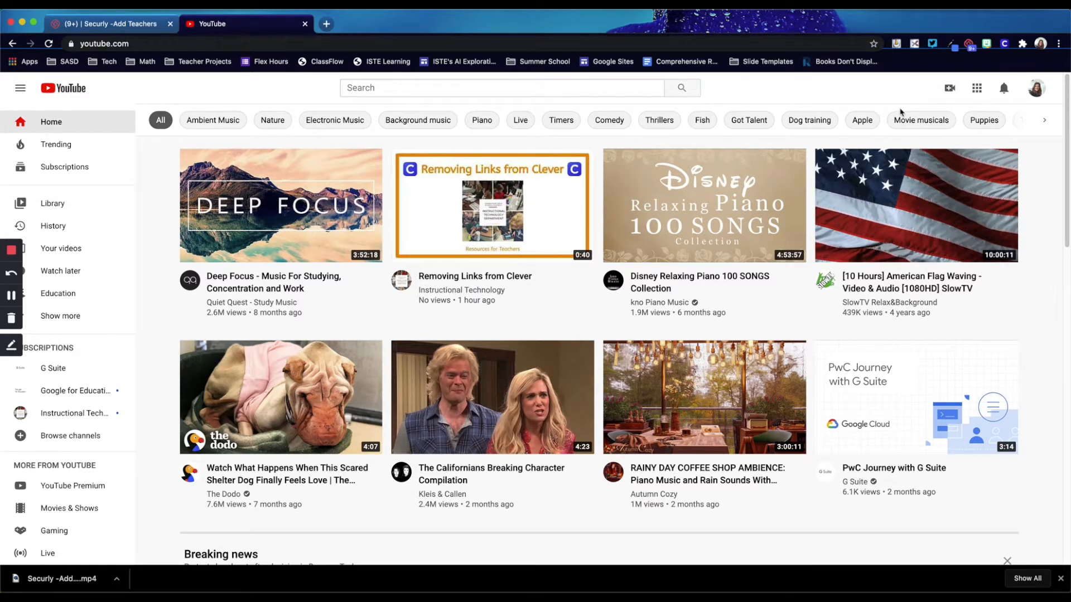
mouse_move(947, 89)
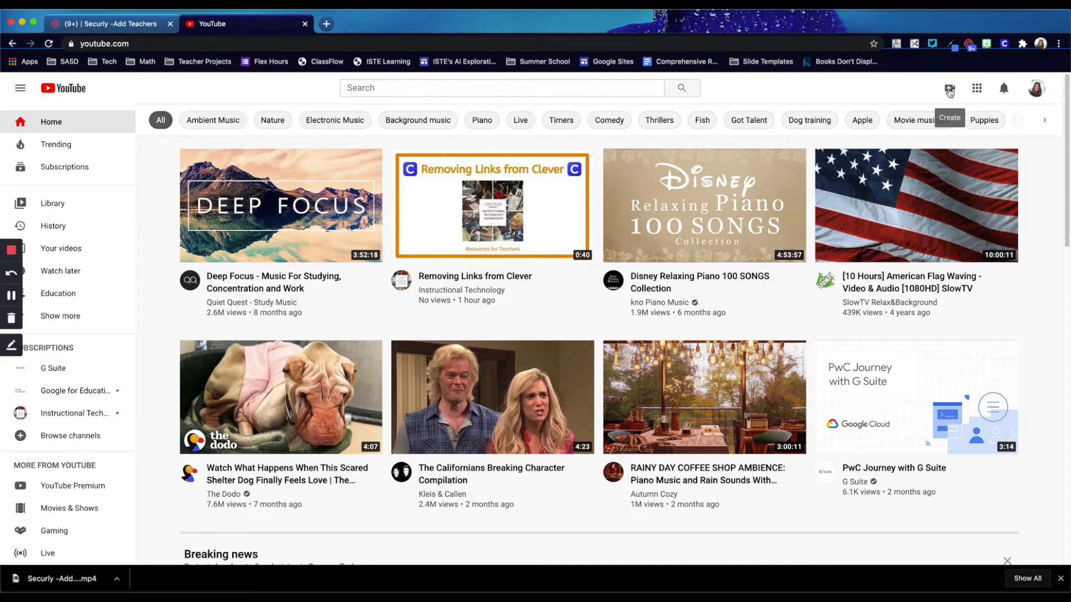
mouse_move(951, 89)
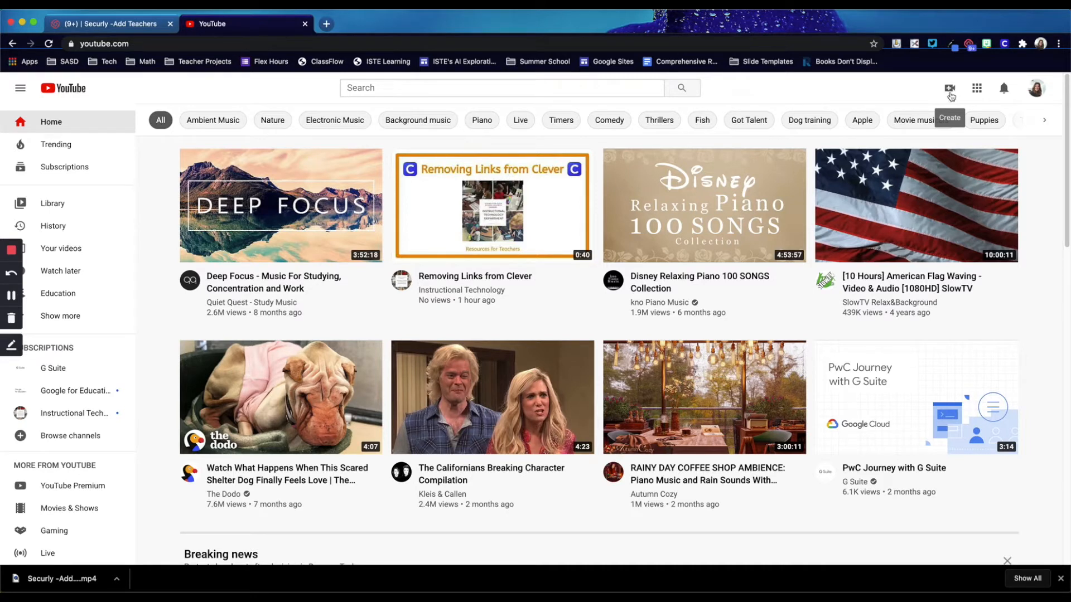
click(950, 88)
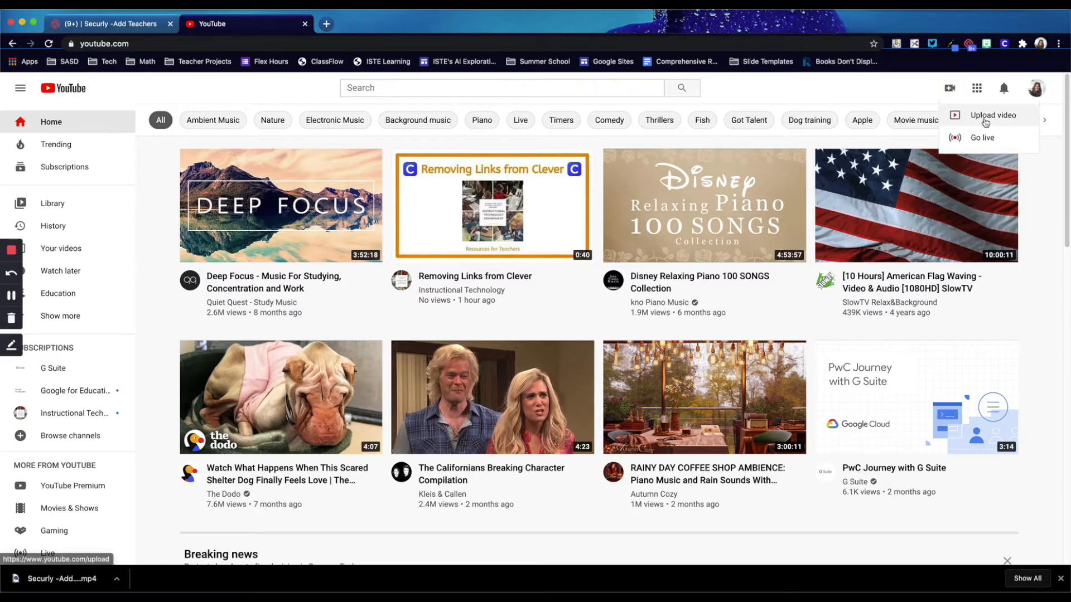
- Choose Upload video so YouTube Studio's Upload videos dialog appears
click(989, 115)
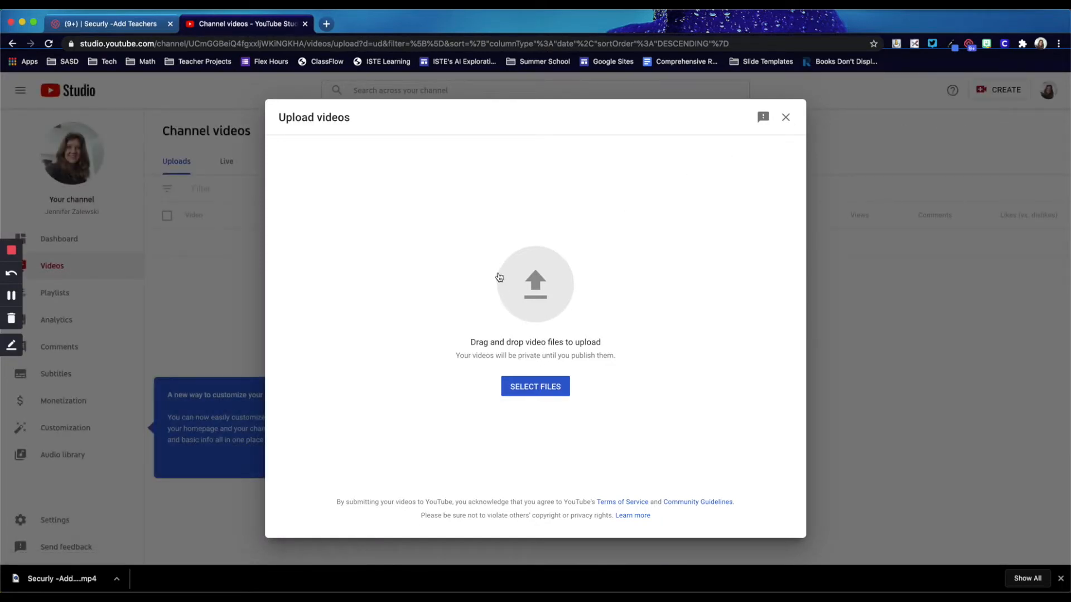
mouse_move(449, 297)
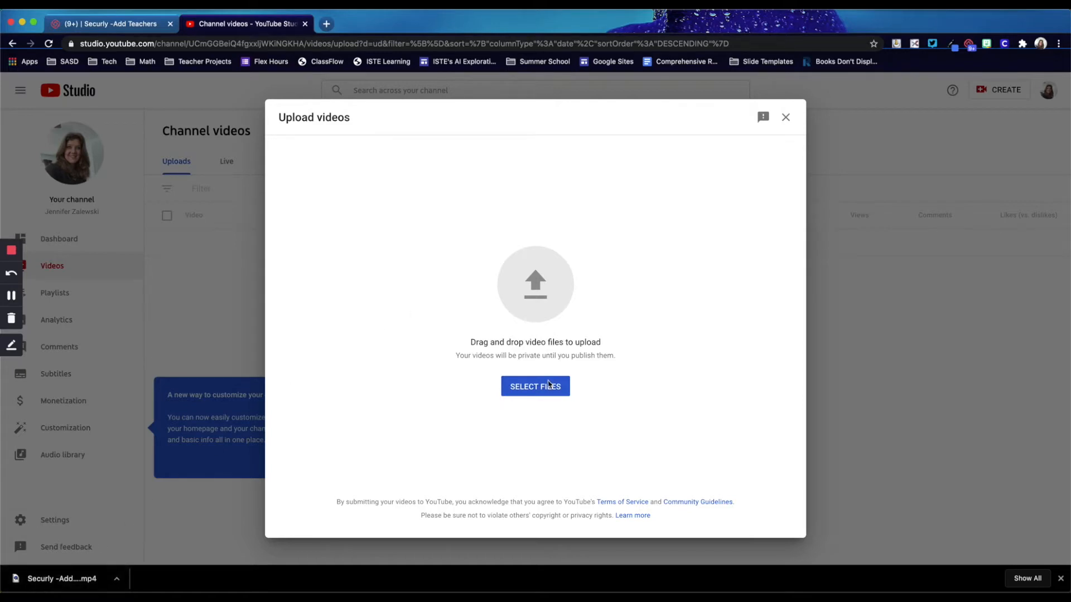
mouse_move(524, 208)
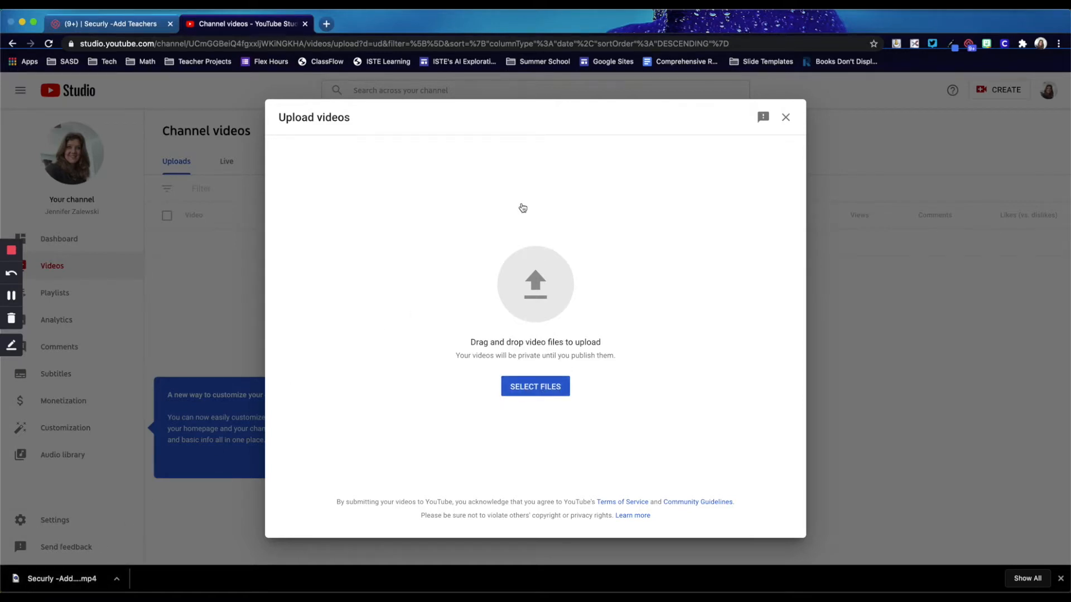
- Select the downloaded mp4 from the Downloads folder to start its upload
click(536, 386)
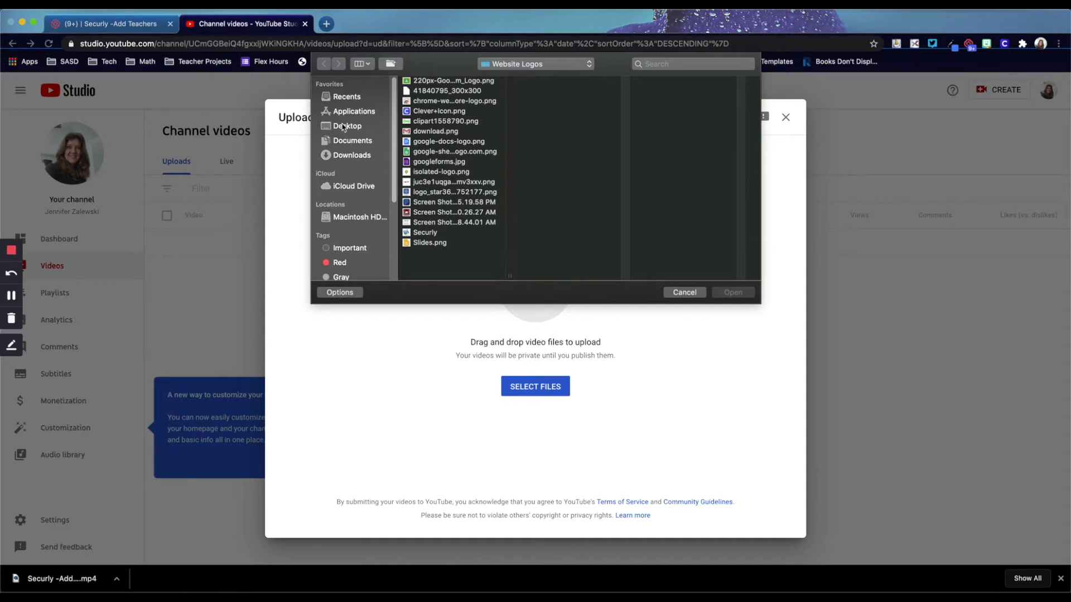
mouse_move(355, 130)
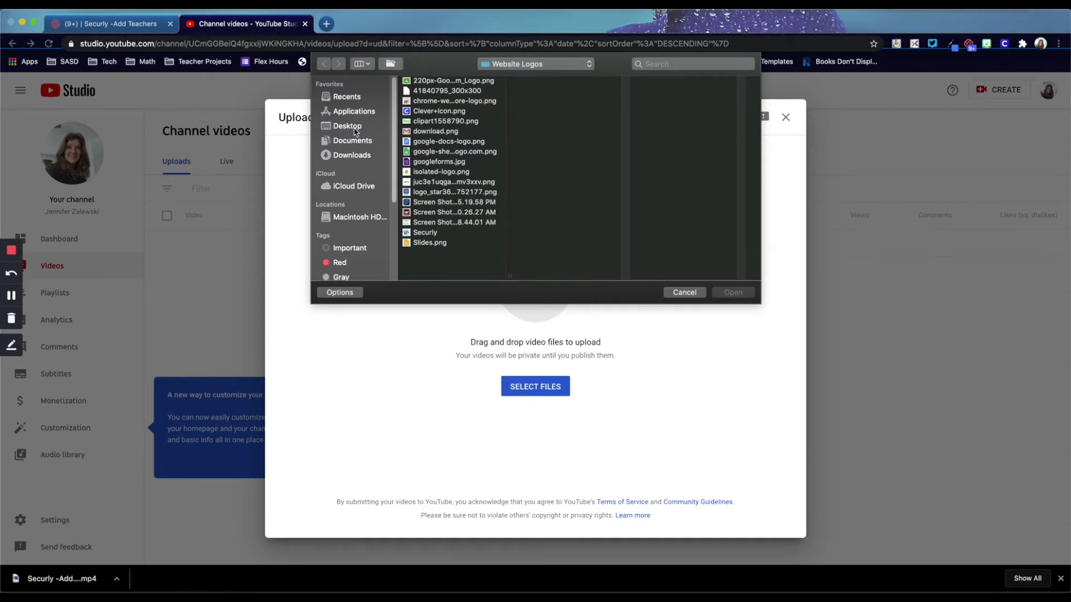
click(350, 155)
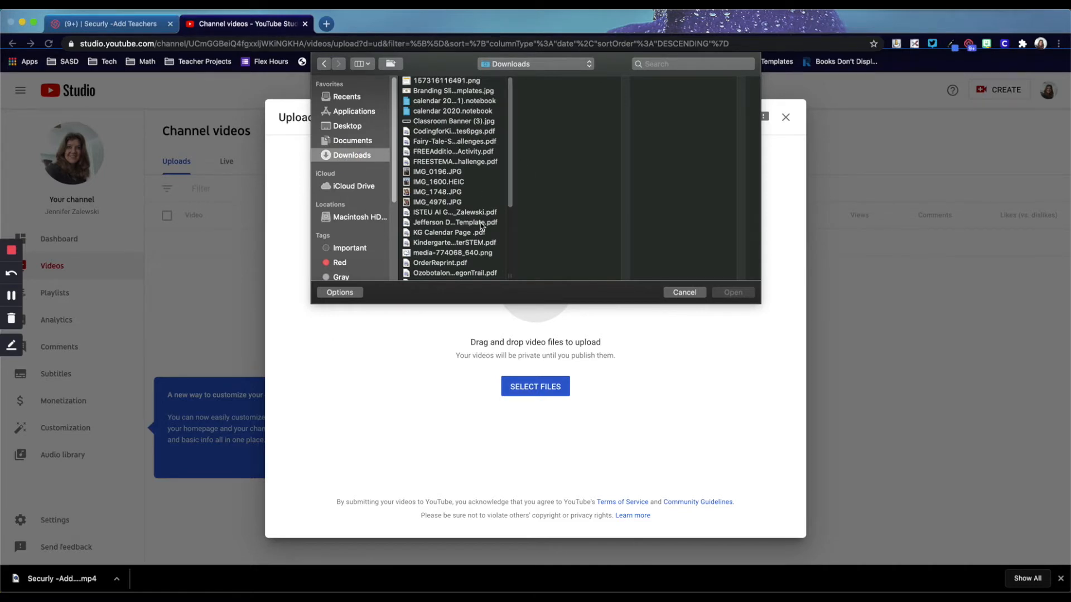
scroll(down, 3)
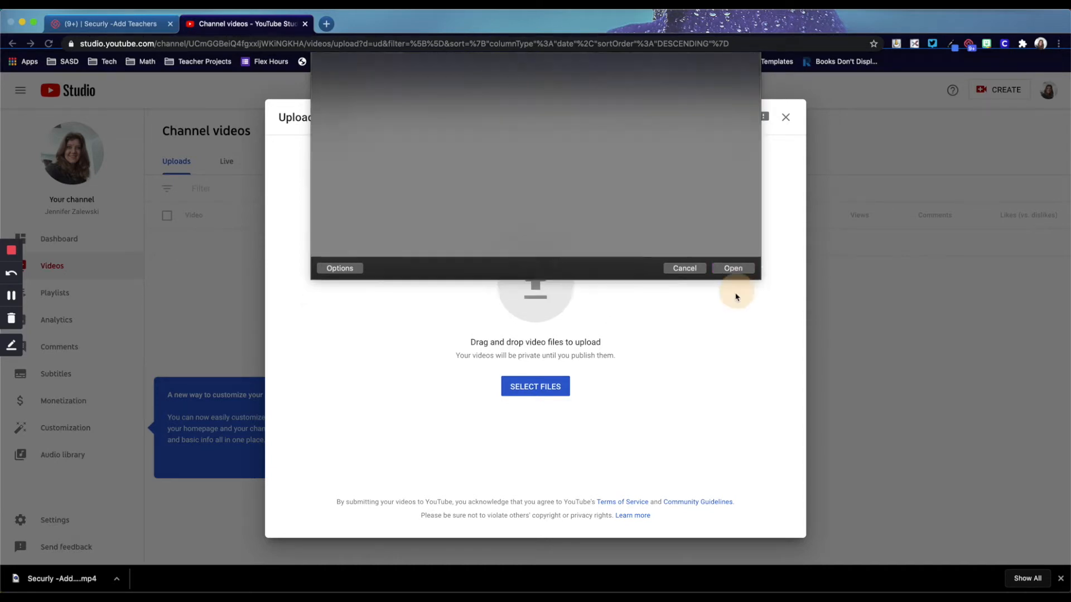
click(685, 267)
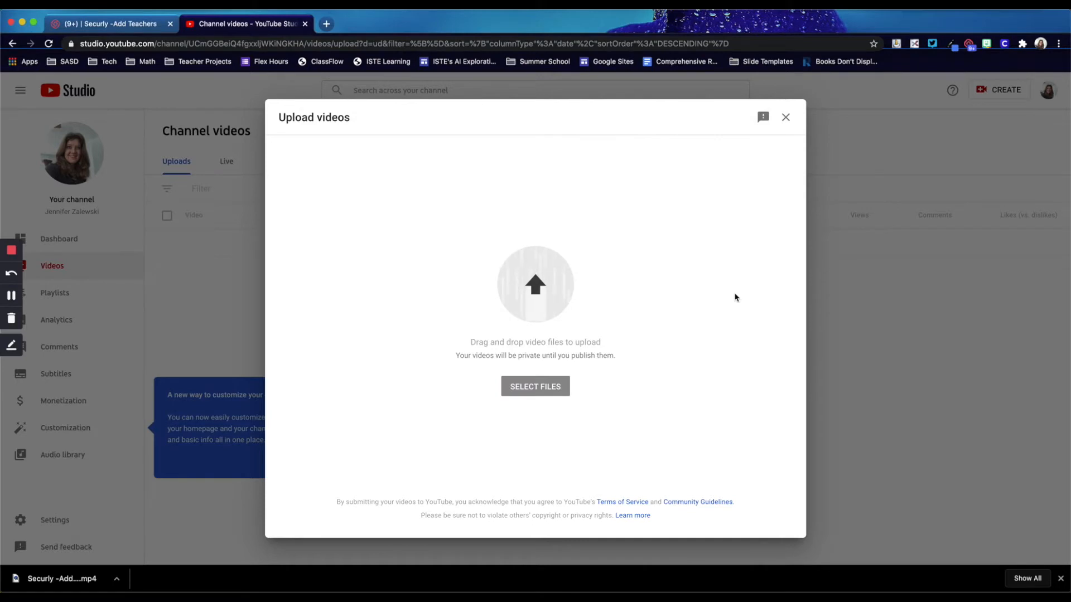
- Wait on the Details step as the Securly Add Teachers upload processes
click(536, 386)
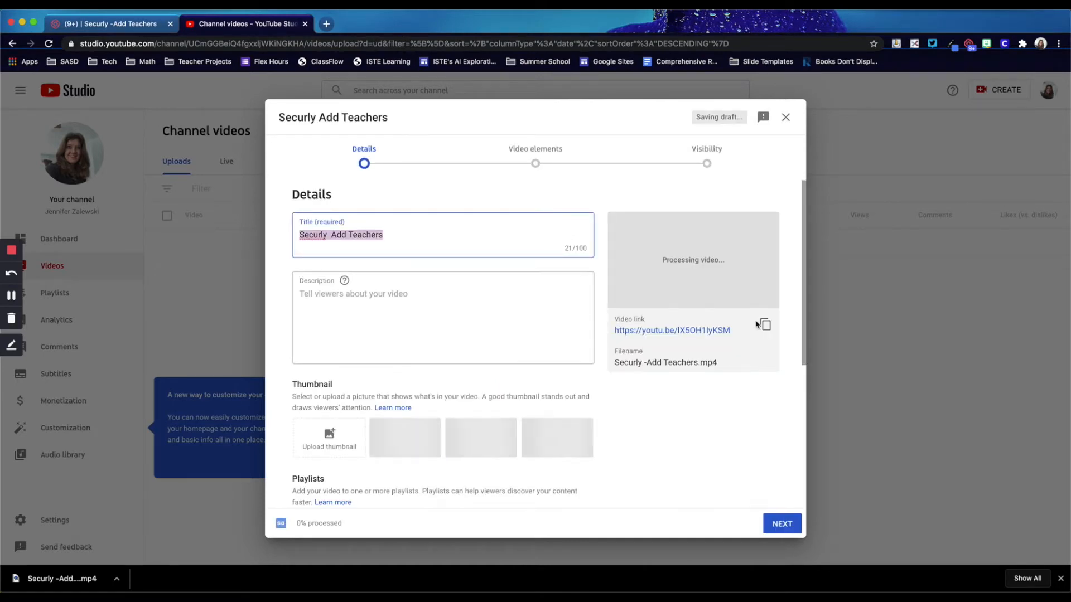
mouse_move(312, 523)
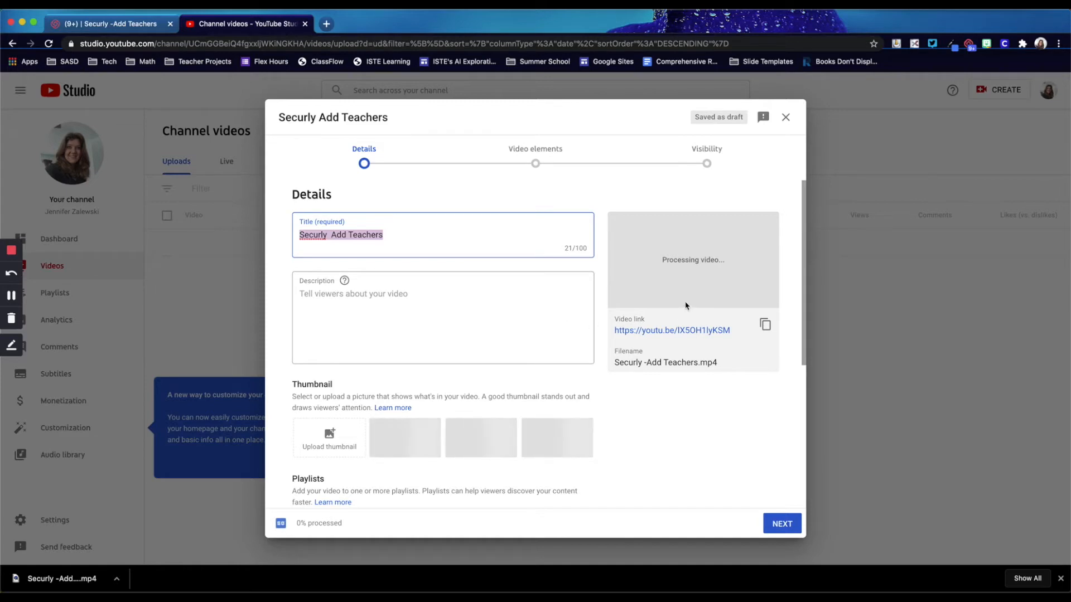
mouse_move(432, 319)
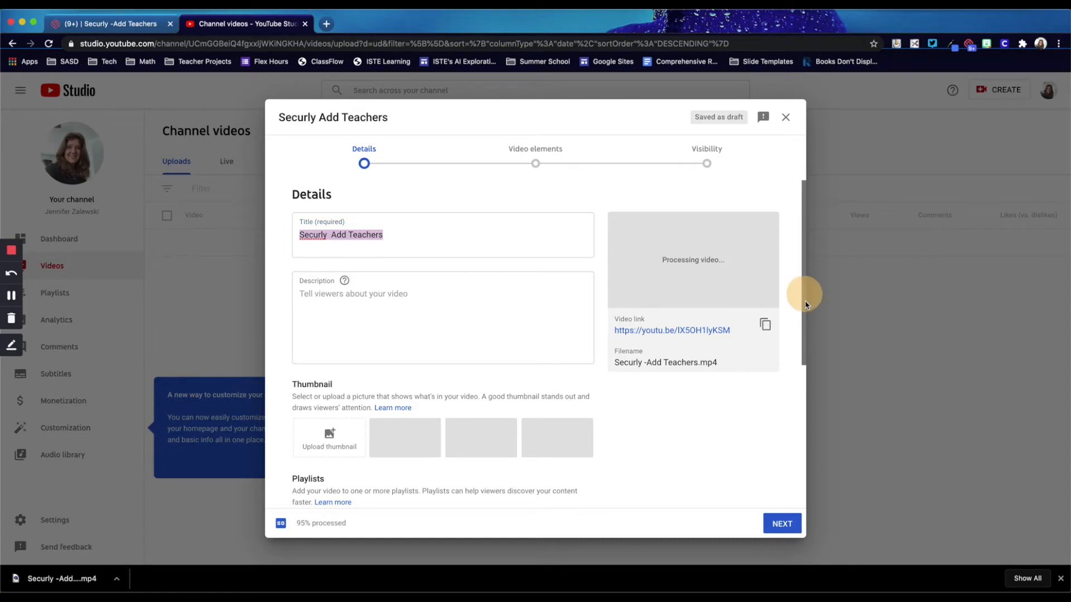
- Set the Audience to 'Yes, it's made for kids' on the Details step
scroll(down, 3)
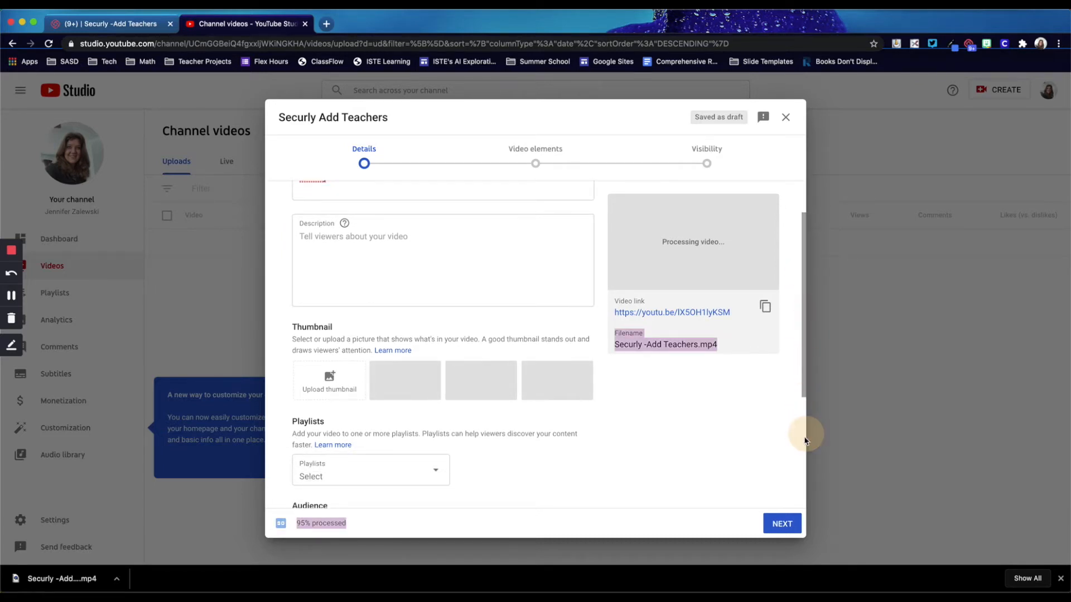
scroll(down, 3)
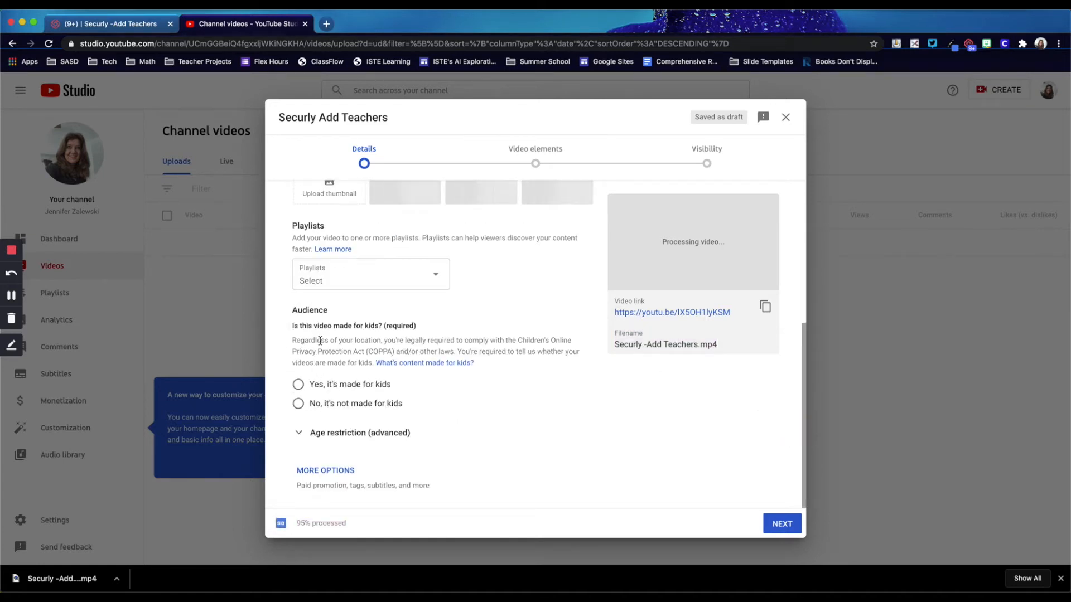
mouse_move(349, 329)
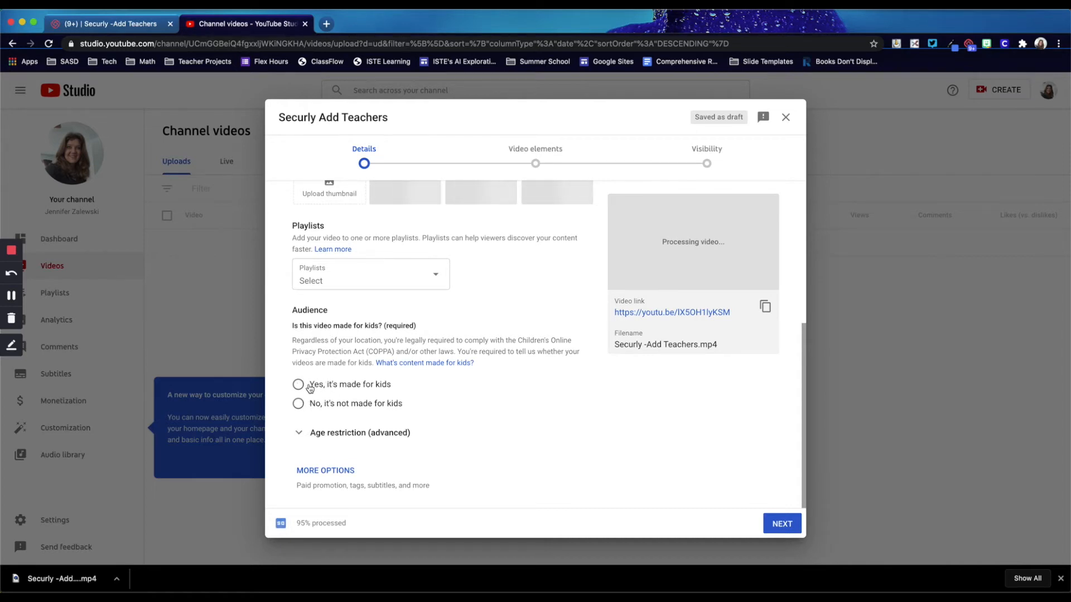
click(297, 383)
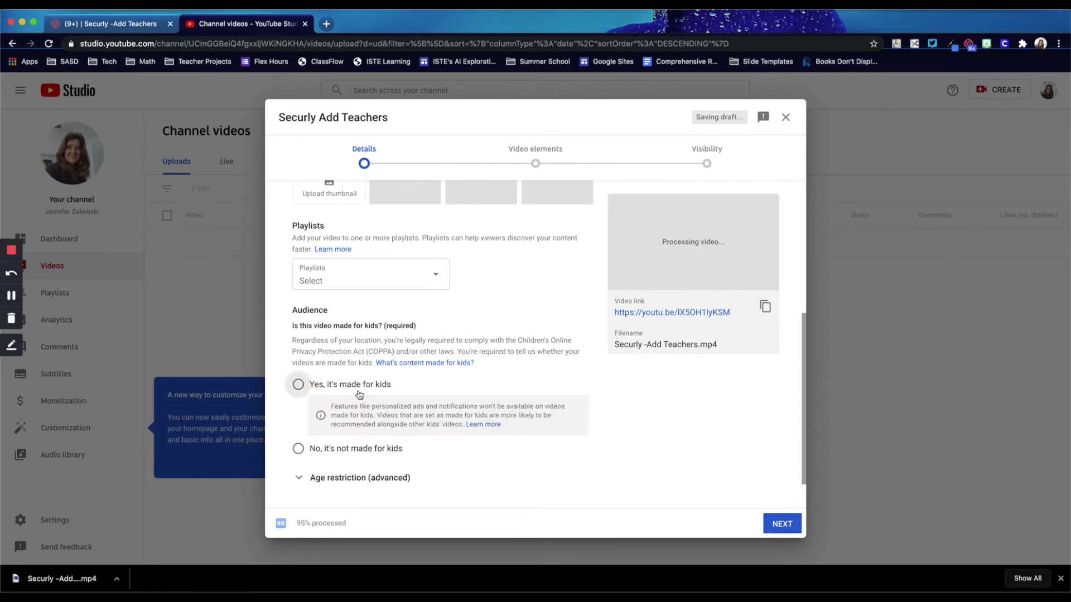
click(298, 384)
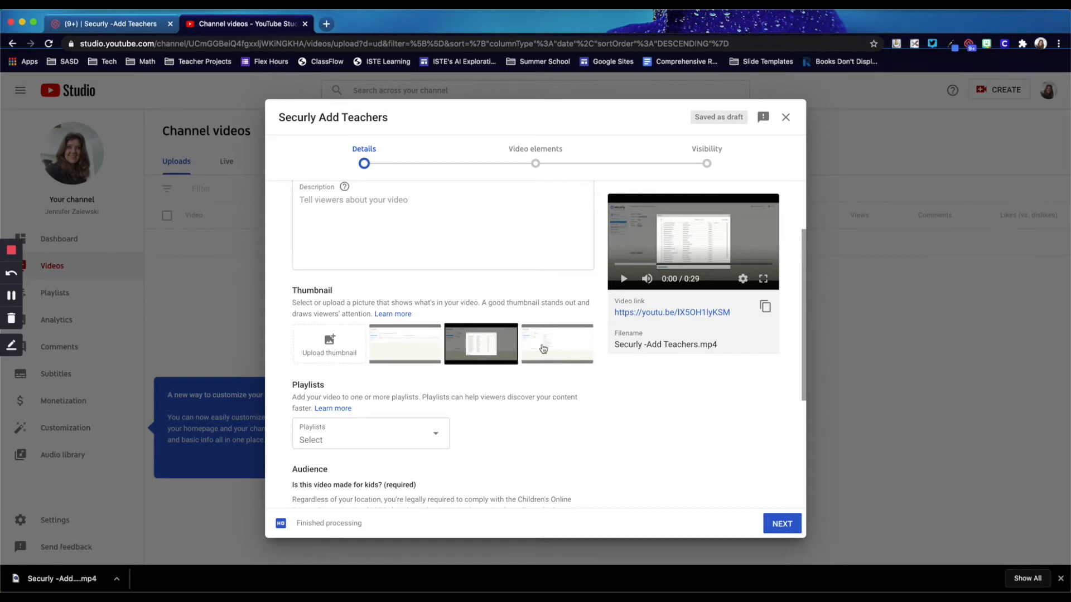
mouse_move(425, 351)
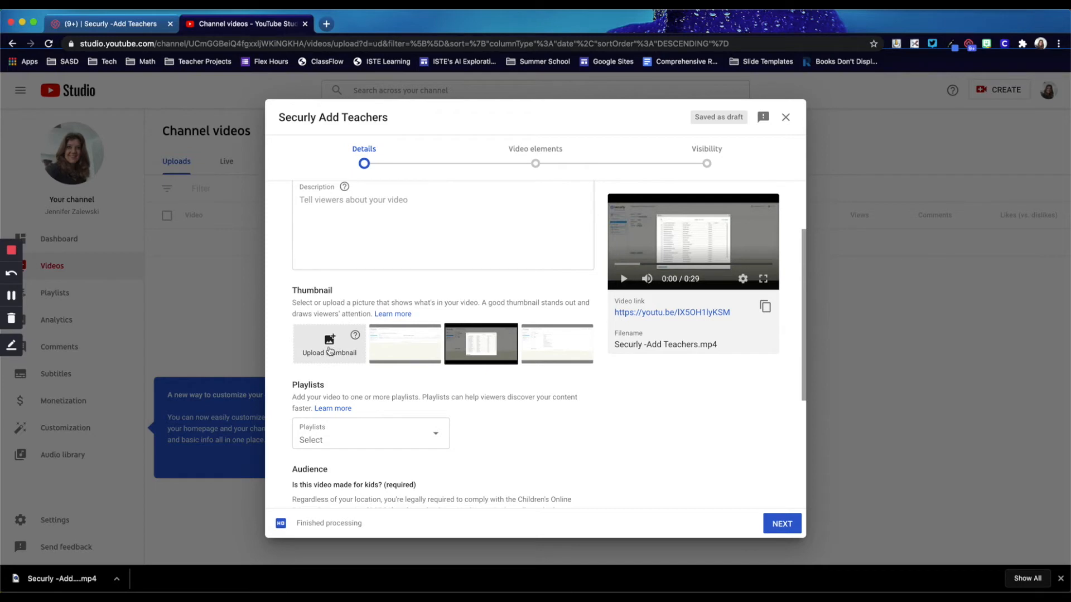
mouse_move(725, 506)
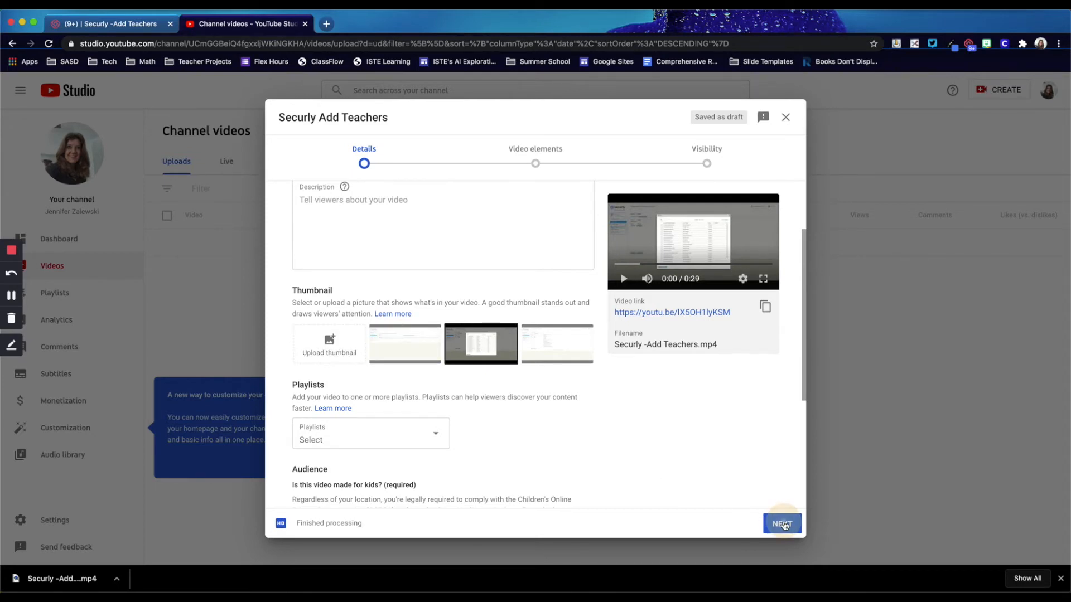
- Advance through Details and Video elements to the Visibility step
click(782, 524)
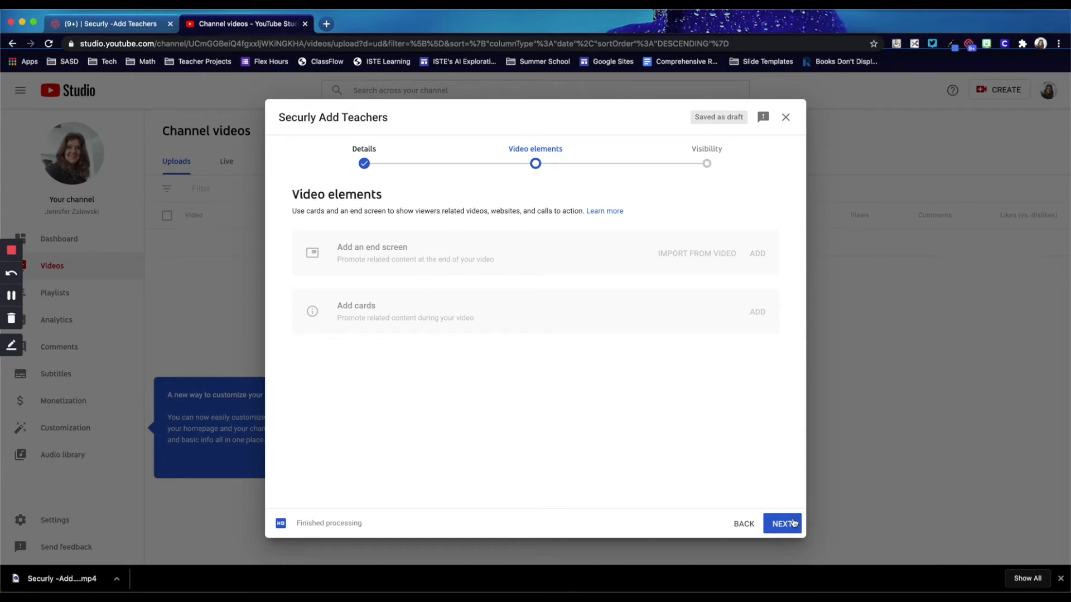
click(790, 525)
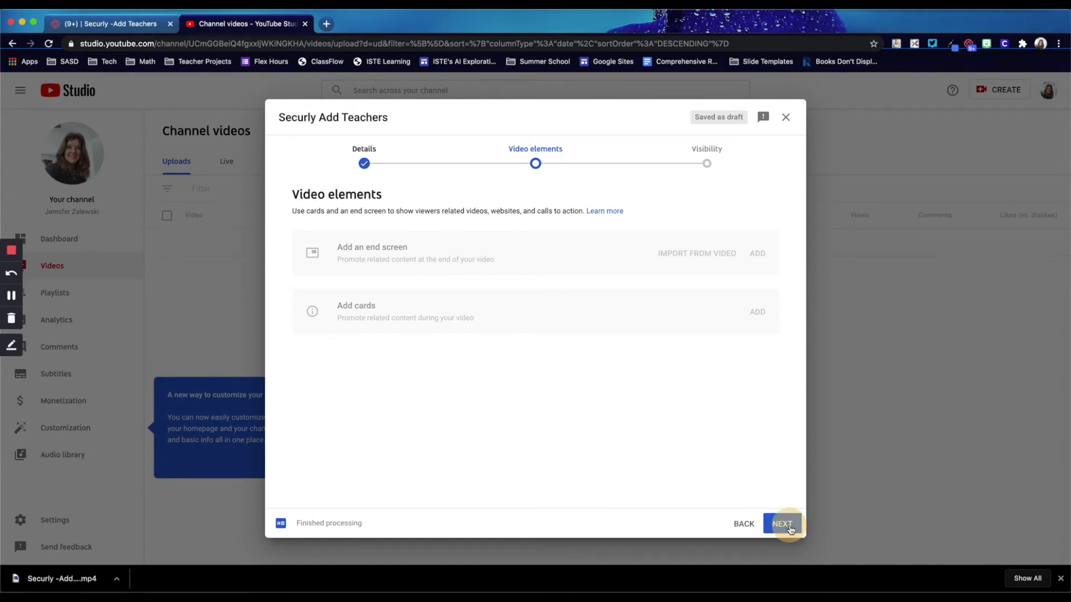
click(782, 524)
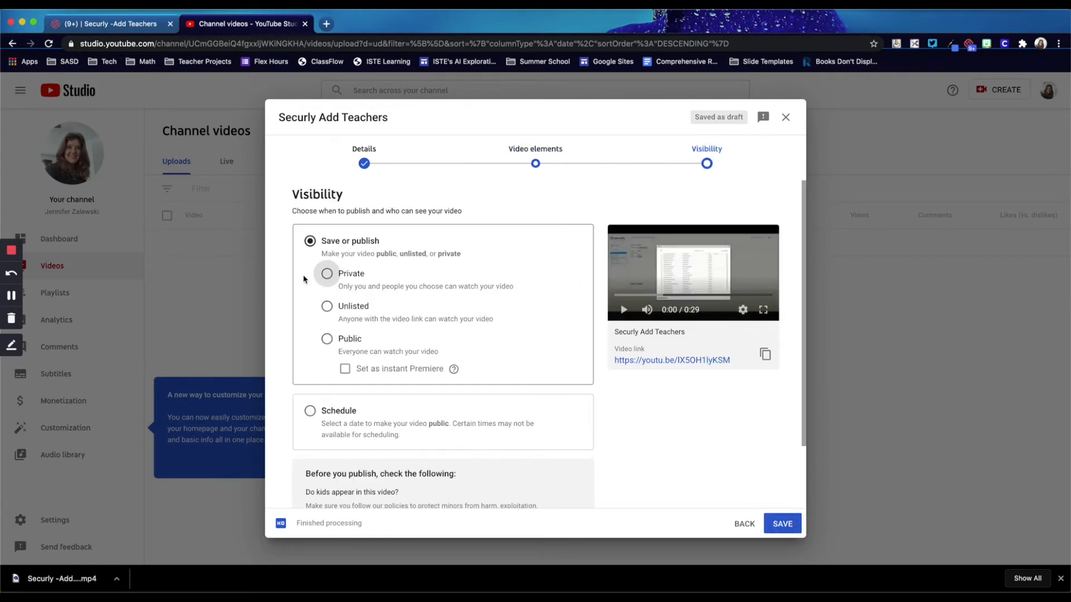
mouse_move(473, 311)
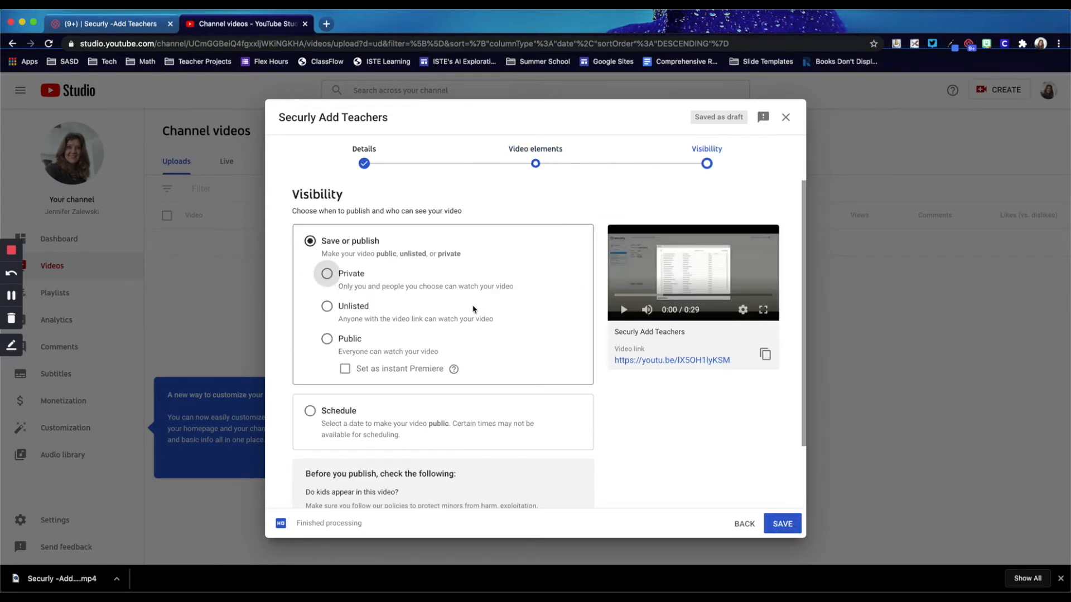
mouse_move(629, 198)
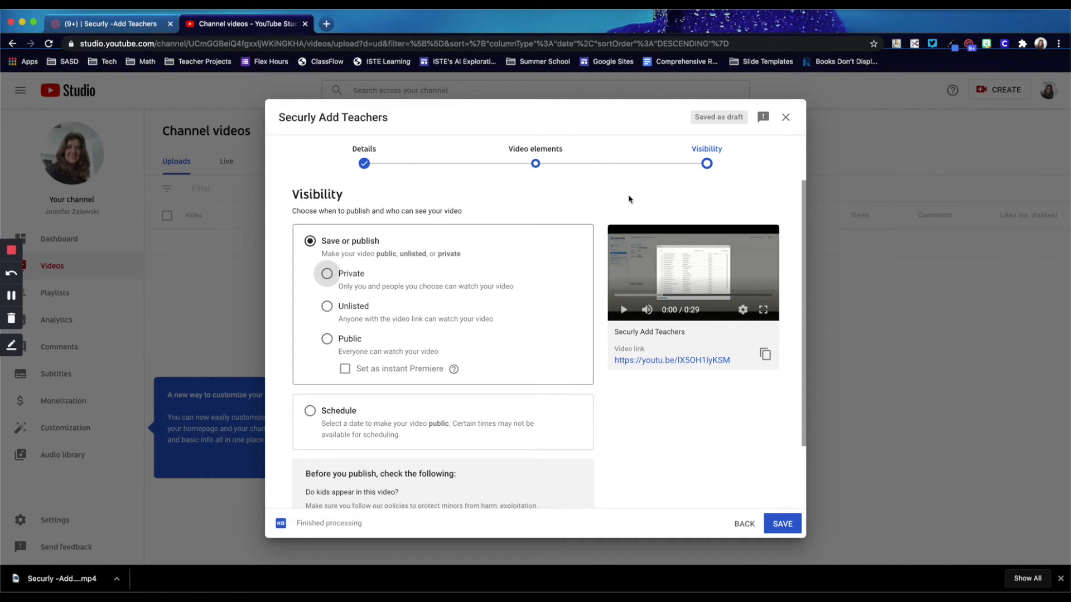
mouse_move(332, 278)
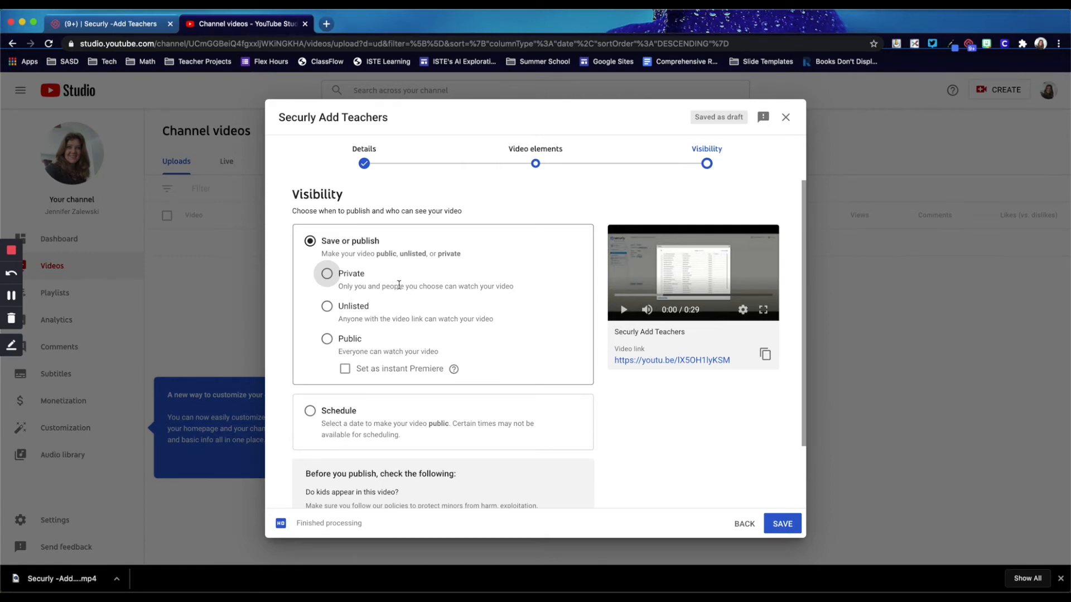
mouse_move(486, 289)
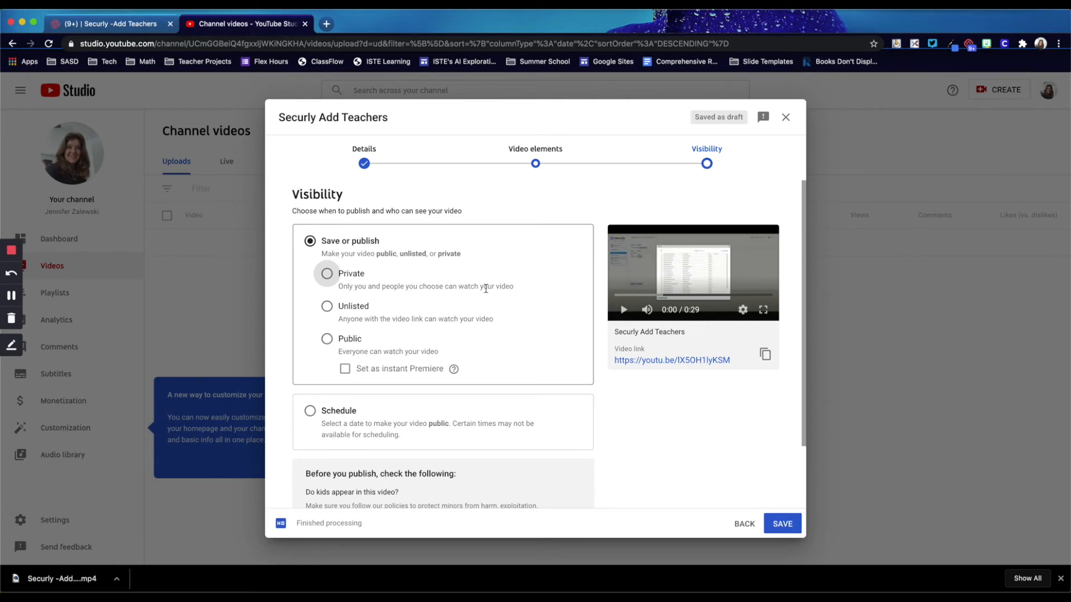
mouse_move(386, 282)
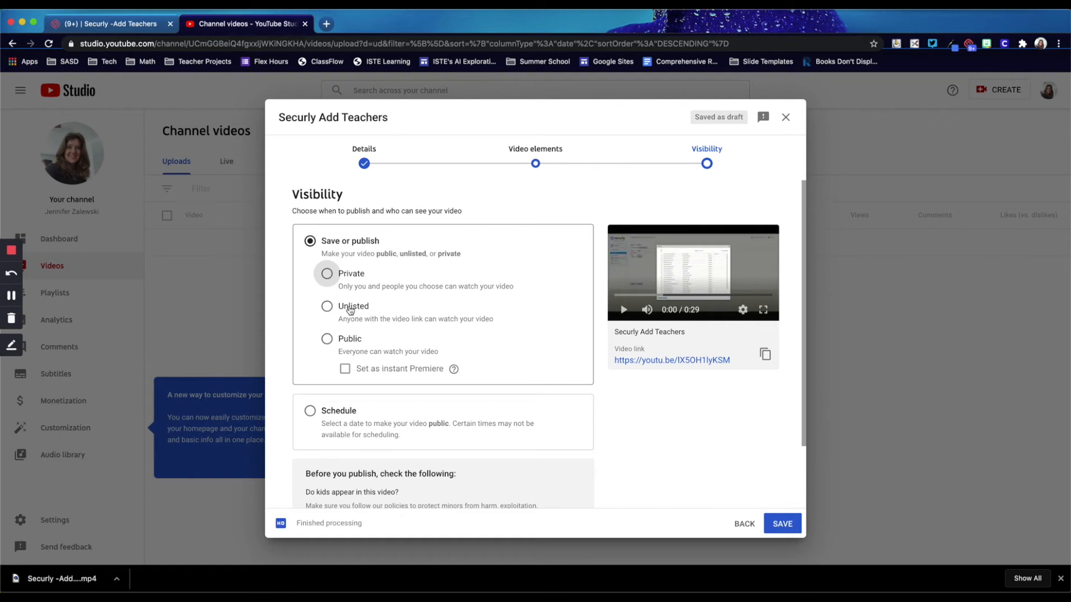
mouse_move(390, 315)
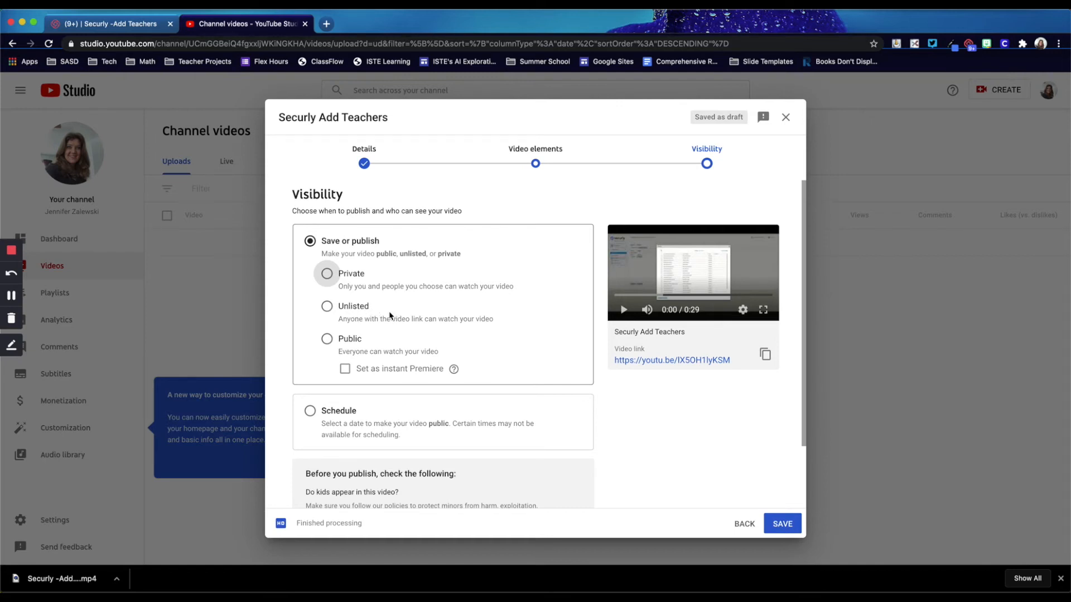
mouse_move(368, 312)
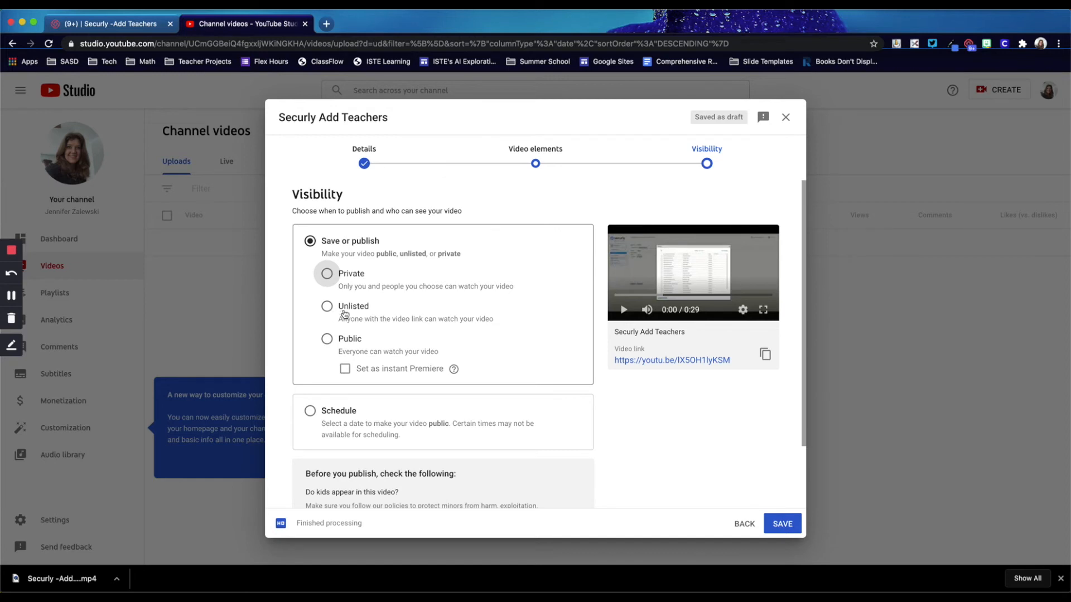
mouse_move(396, 319)
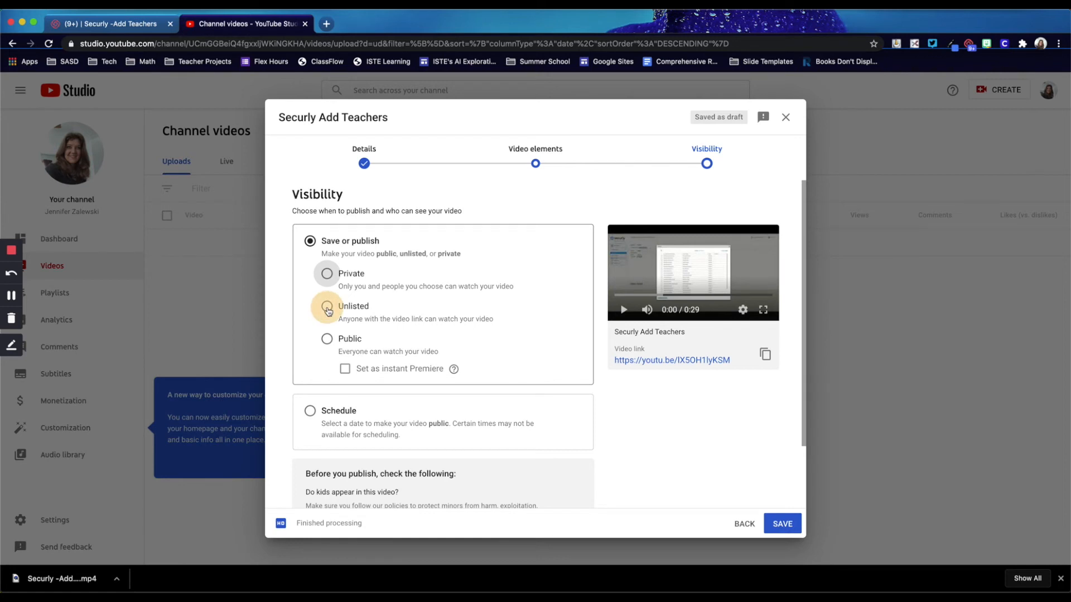
- Set visibility to Unlisted and save the Securly Add Teachers upload
click(326, 306)
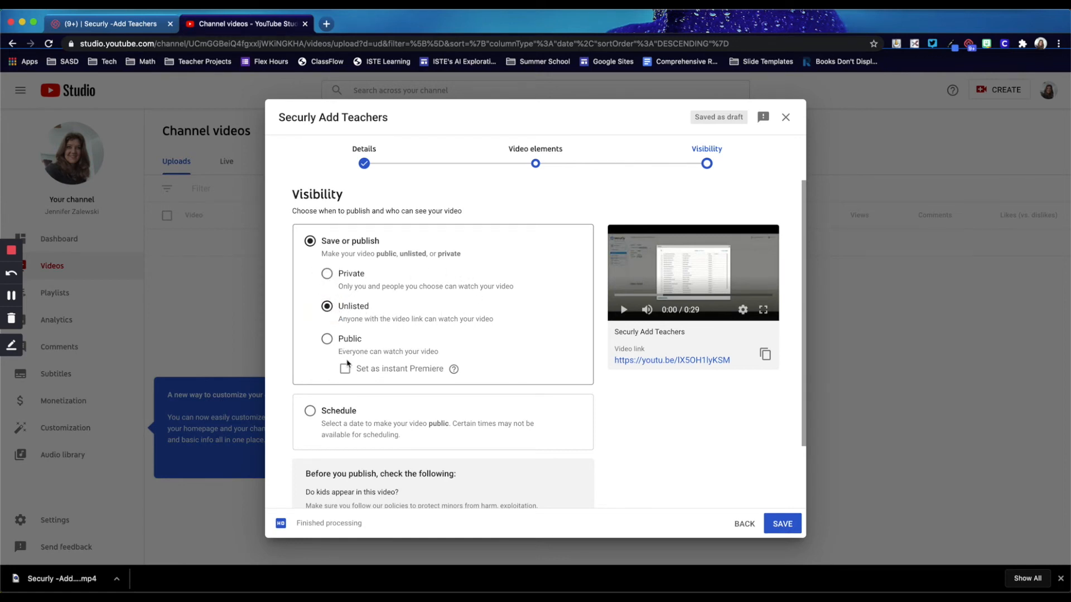
mouse_move(374, 279)
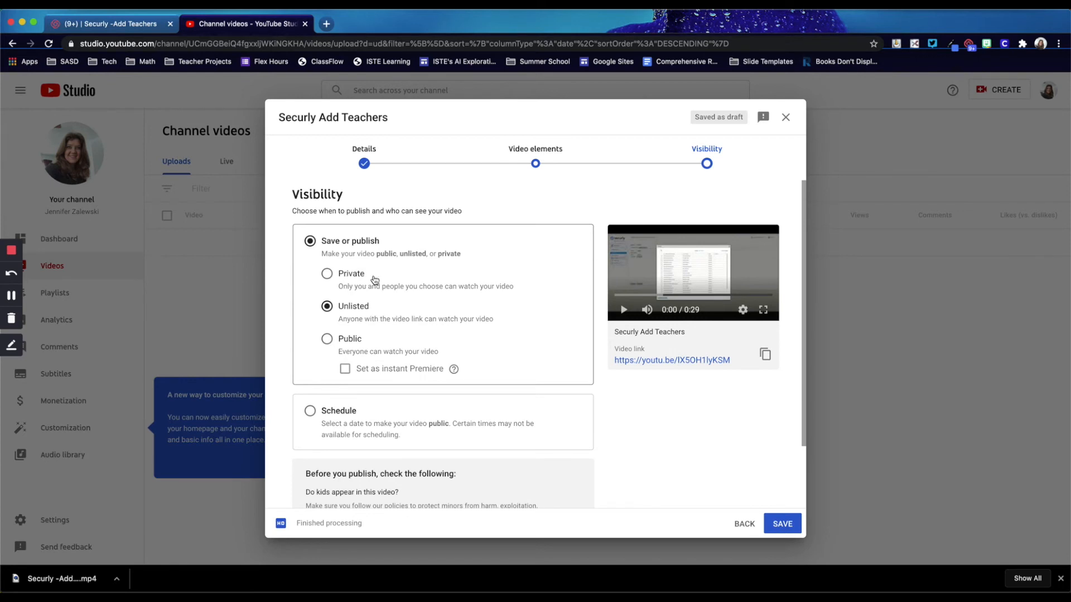
mouse_move(335, 286)
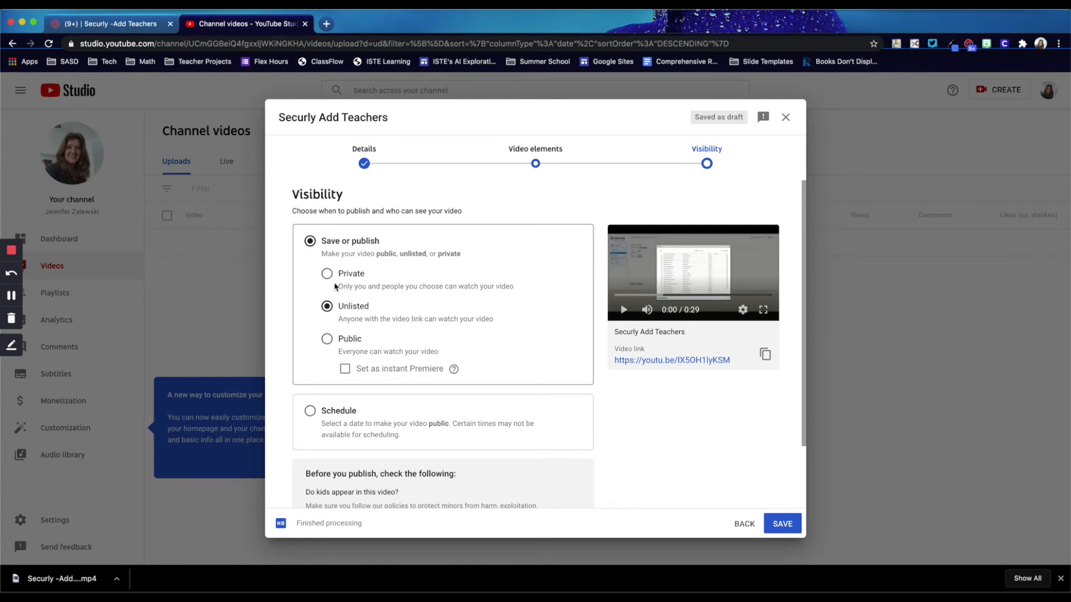
mouse_move(395, 282)
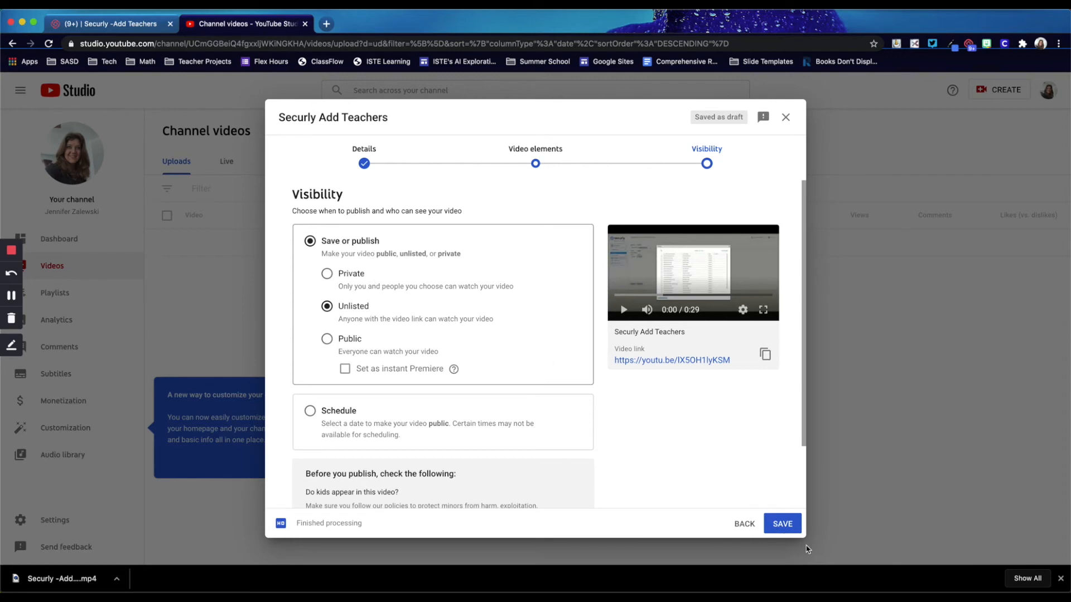
click(782, 525)
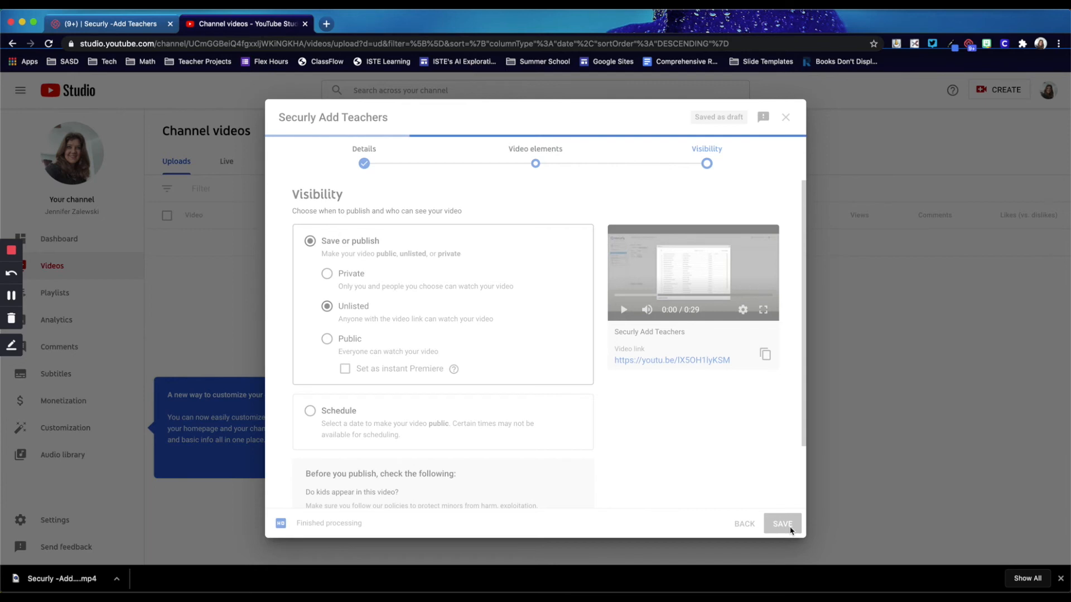
- Copy the Securly Add Teachers share link from the Video published dialog
click(783, 524)
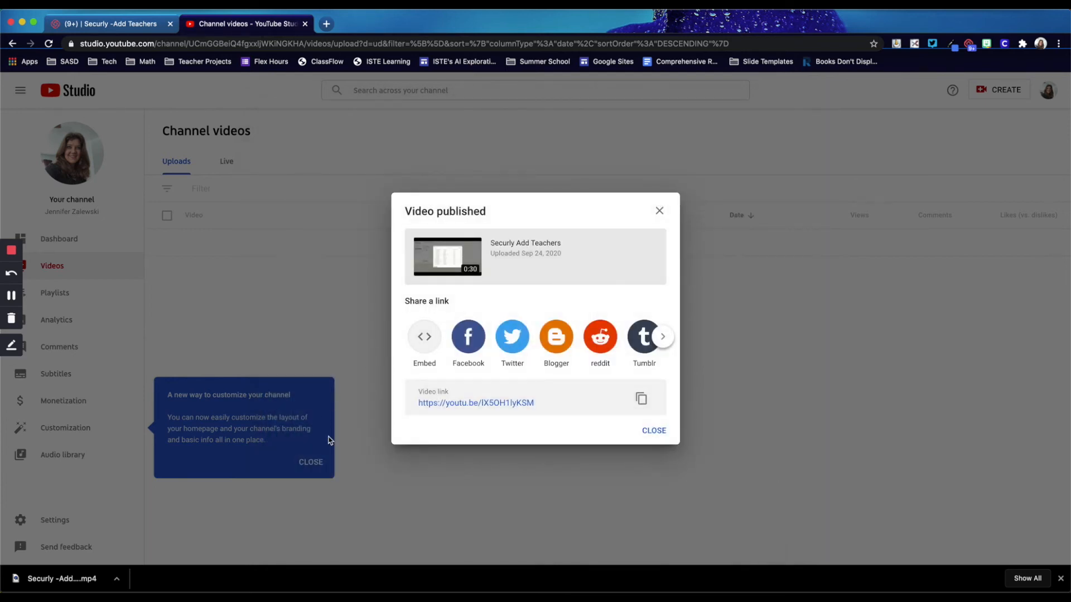
mouse_move(371, 284)
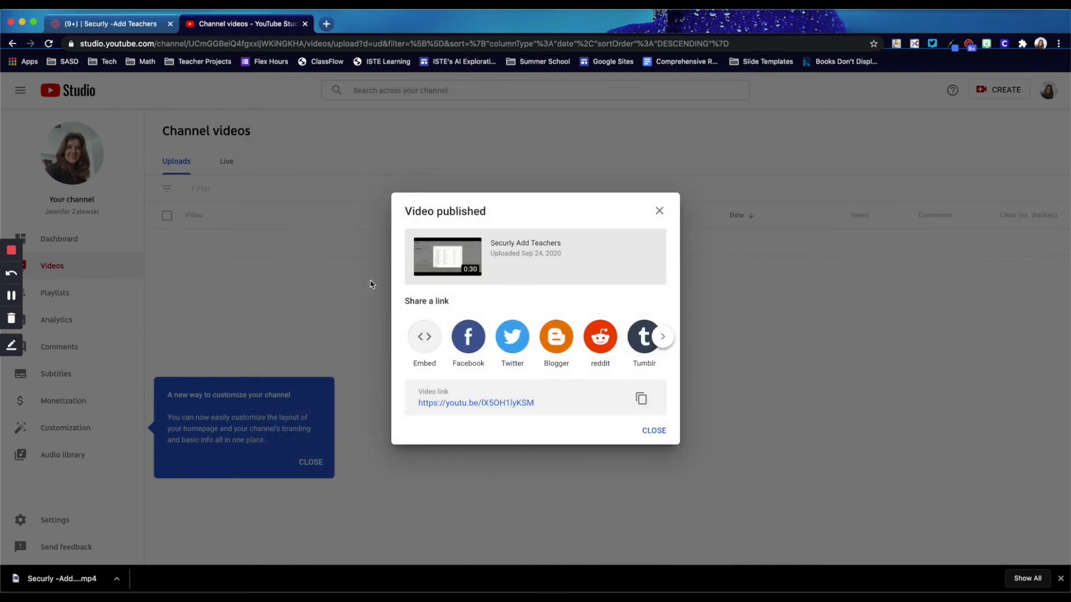
mouse_move(643, 401)
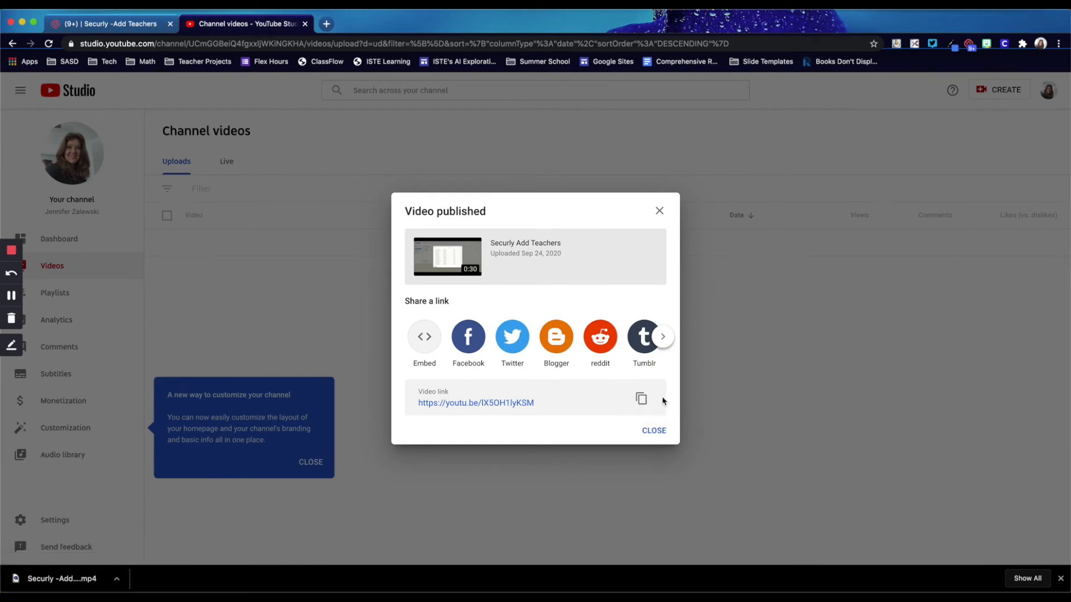
mouse_move(641, 401)
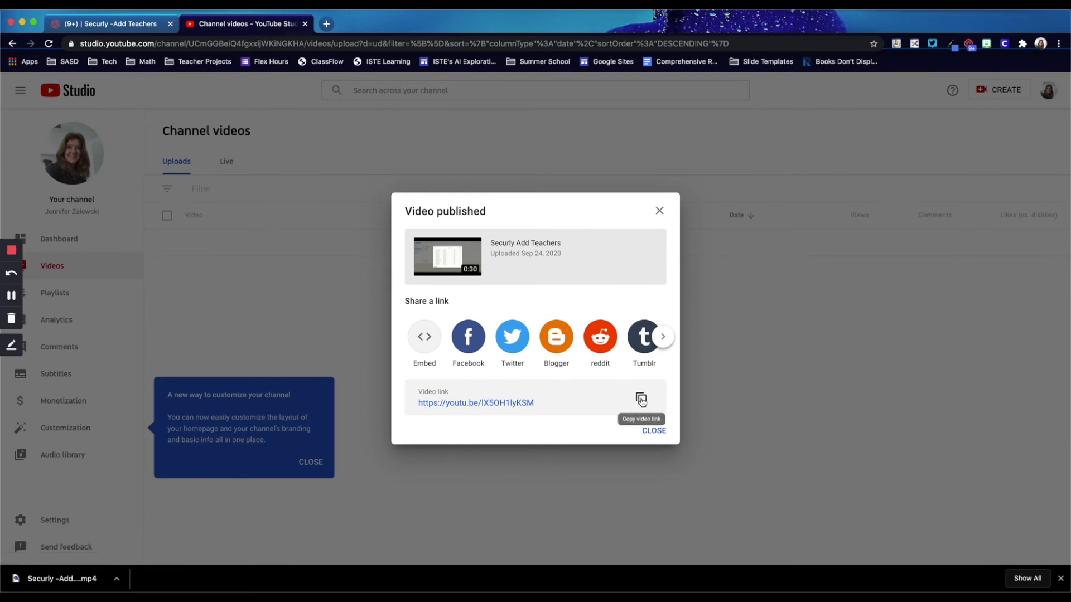
click(642, 399)
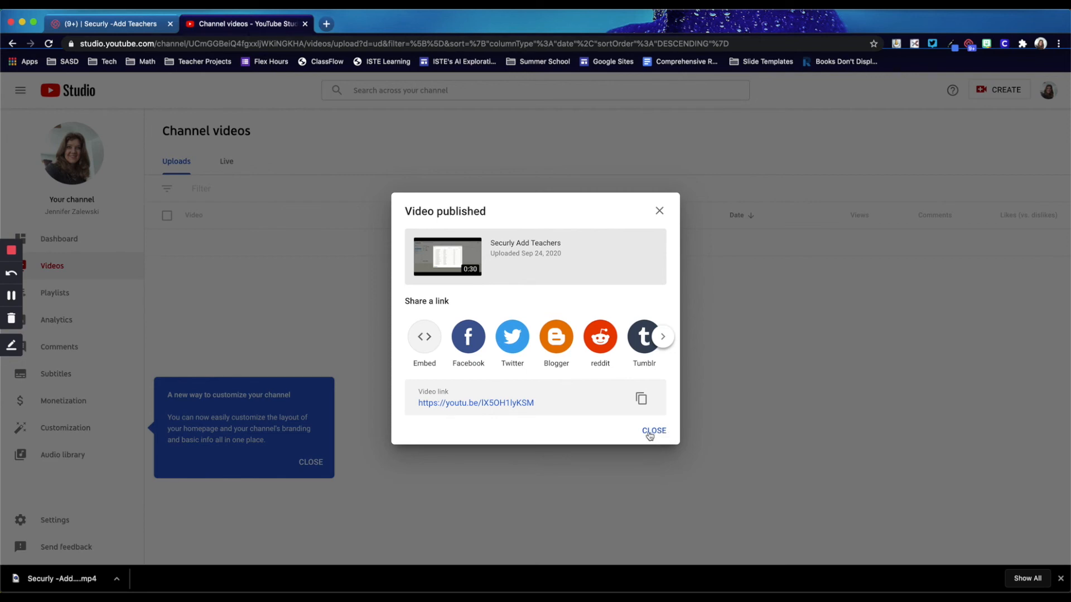
mouse_move(617, 392)
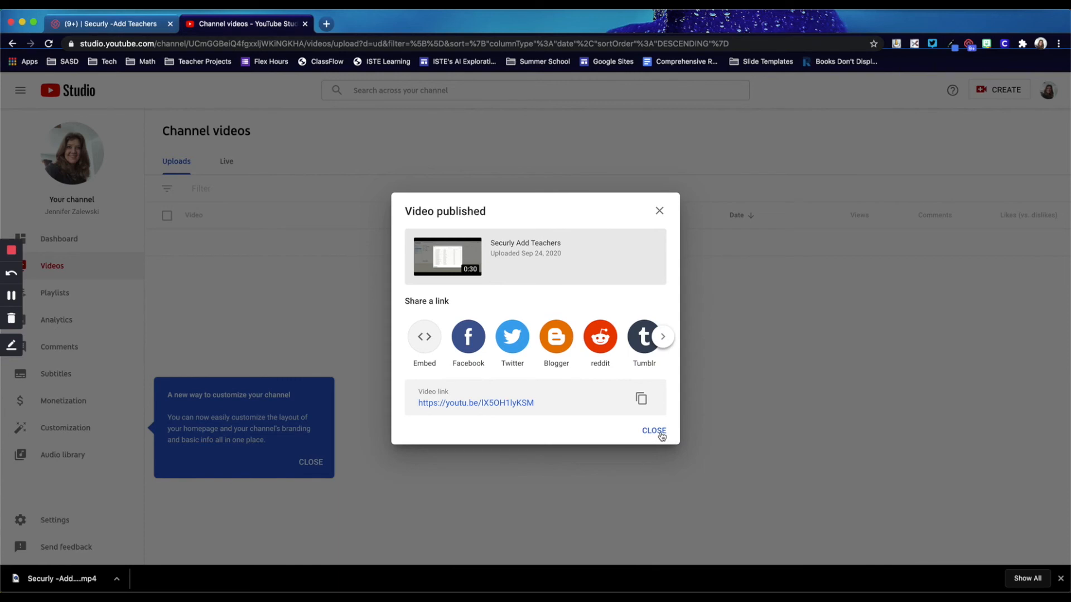
- Dismiss the Video published confirmation and the channel customization tip
click(654, 430)
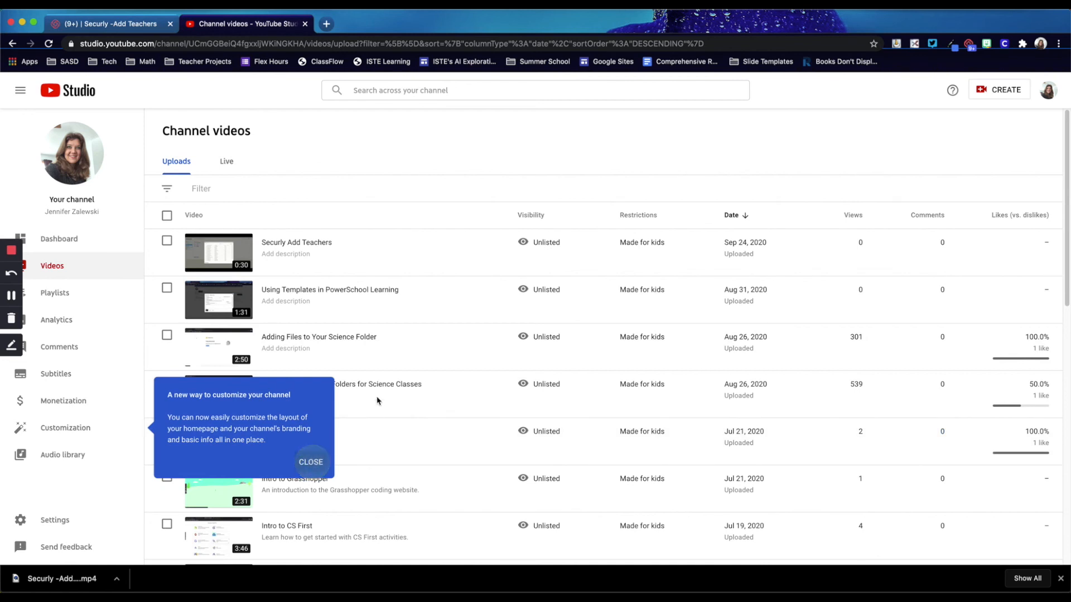
click(311, 462)
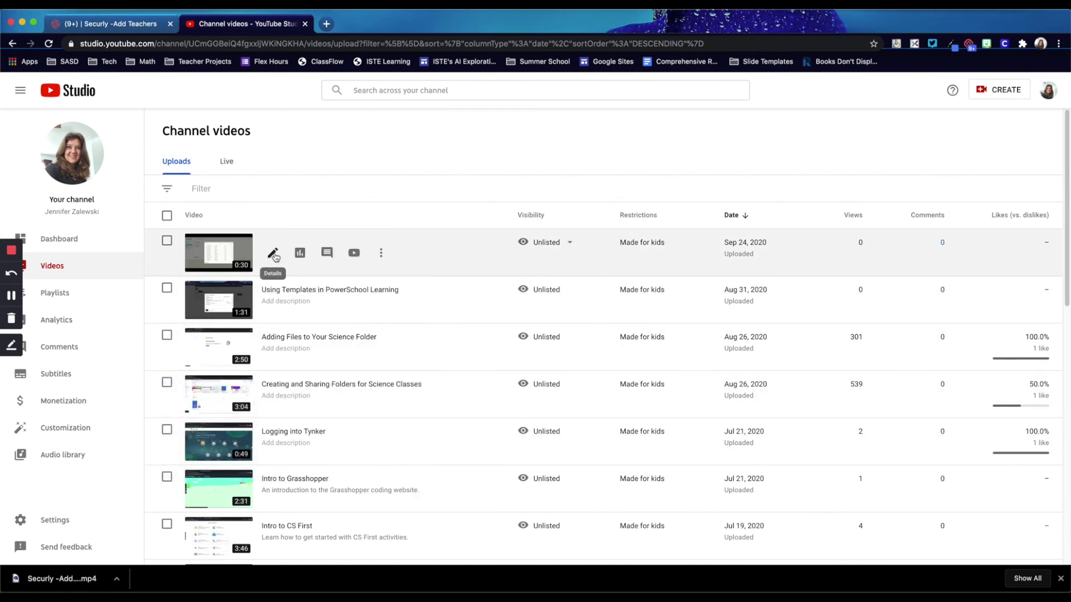
- Show the Video details page for 'Securly Add Teachers' from the Channel videos list
click(272, 254)
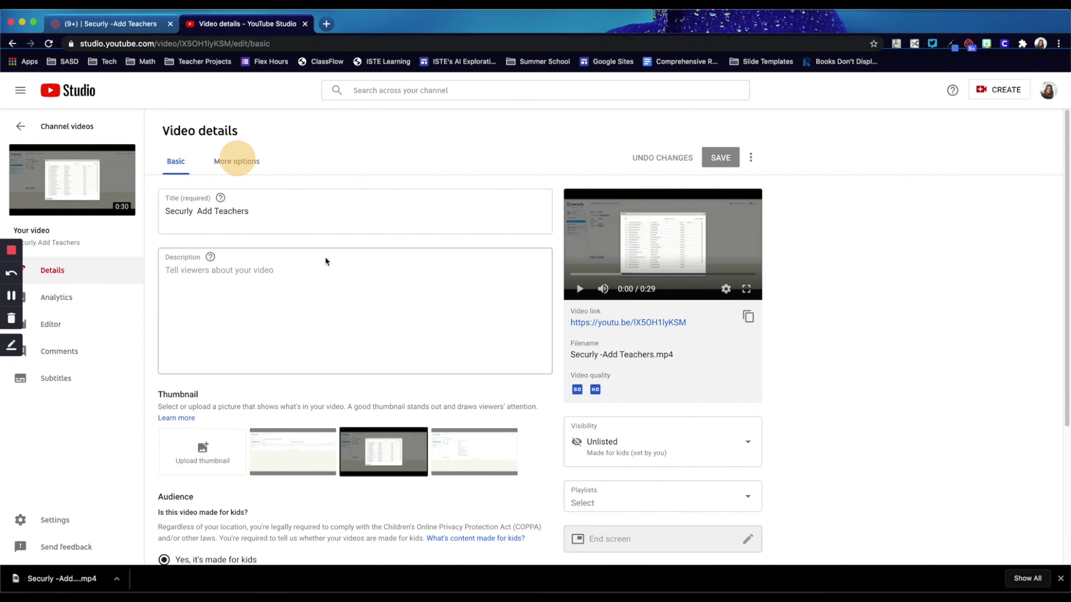
mouse_move(103, 224)
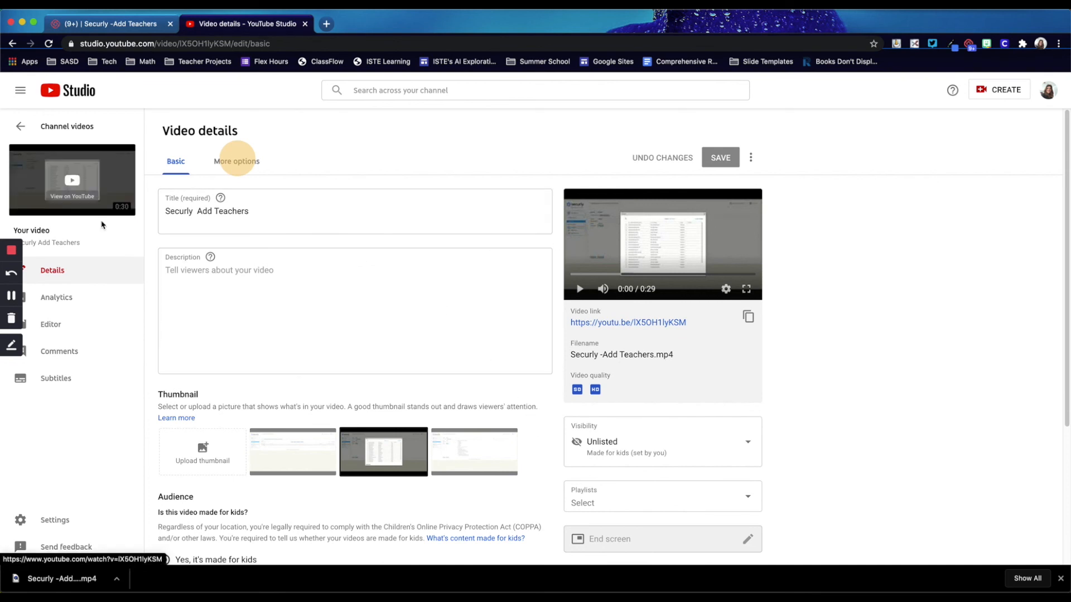
click(164, 560)
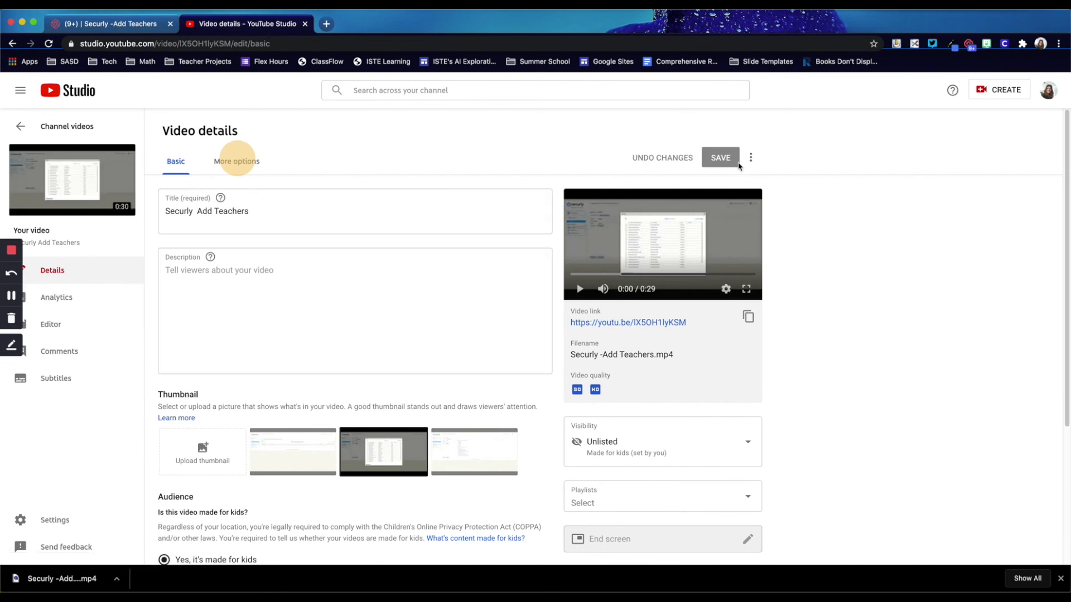
mouse_move(723, 152)
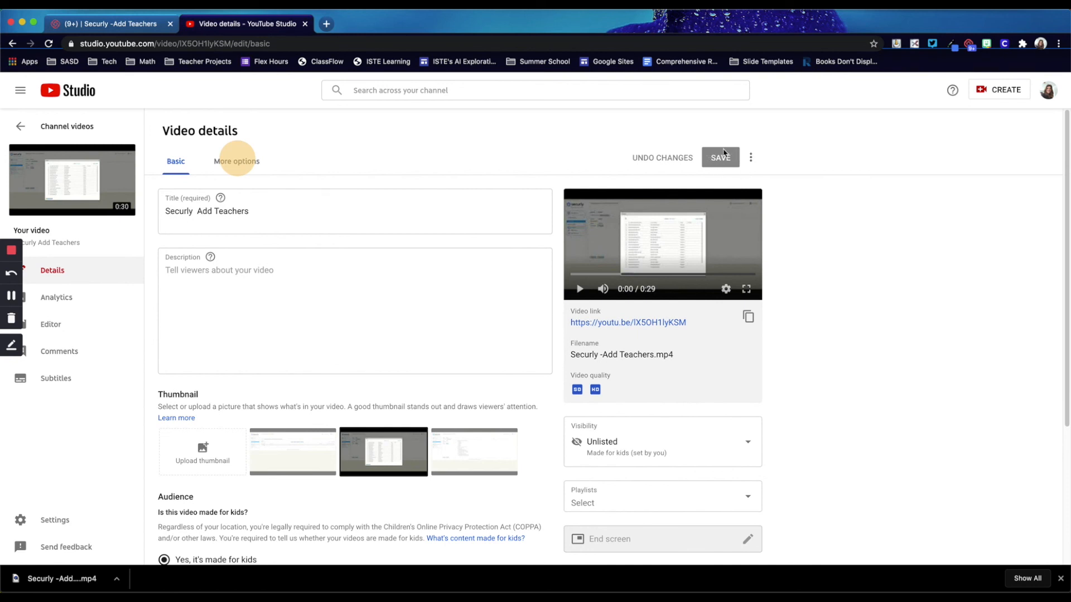